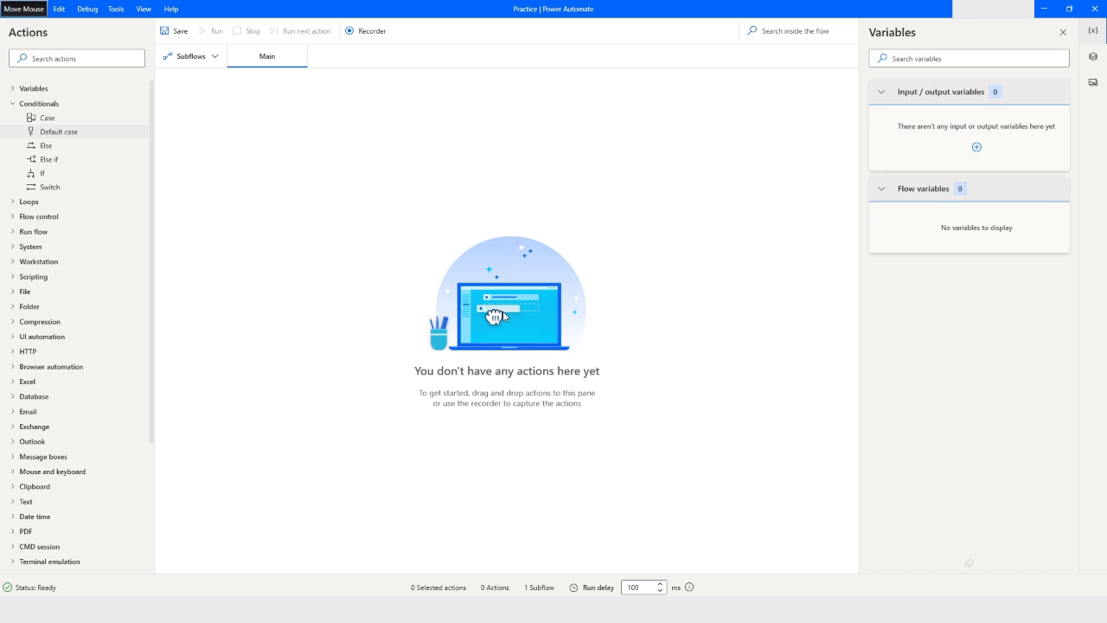
mouse_move(48, 510)
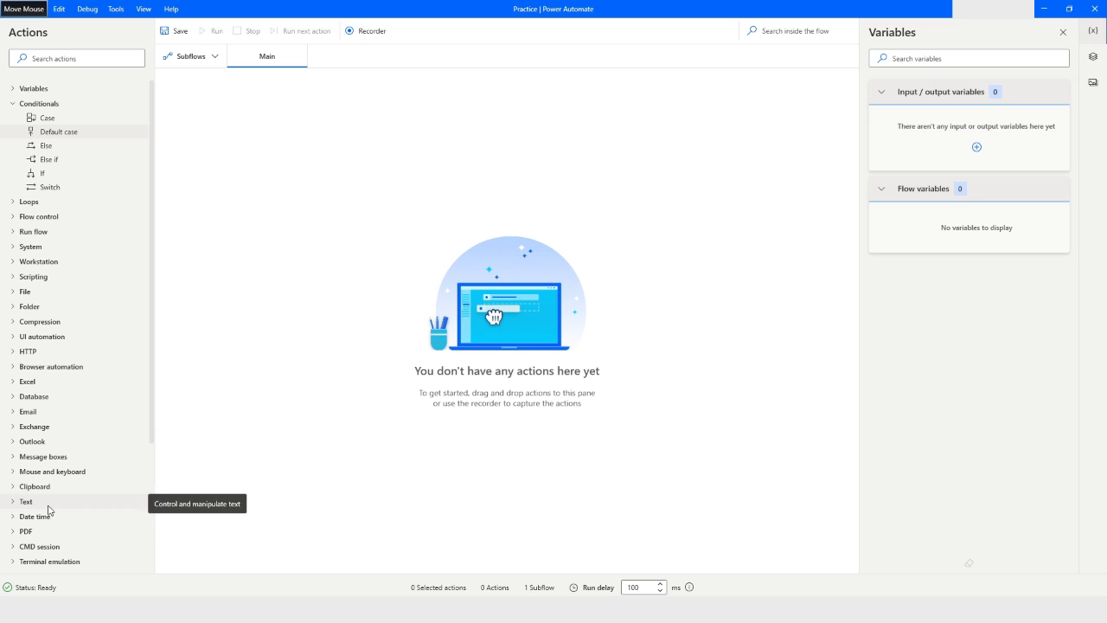
mouse_move(41, 456)
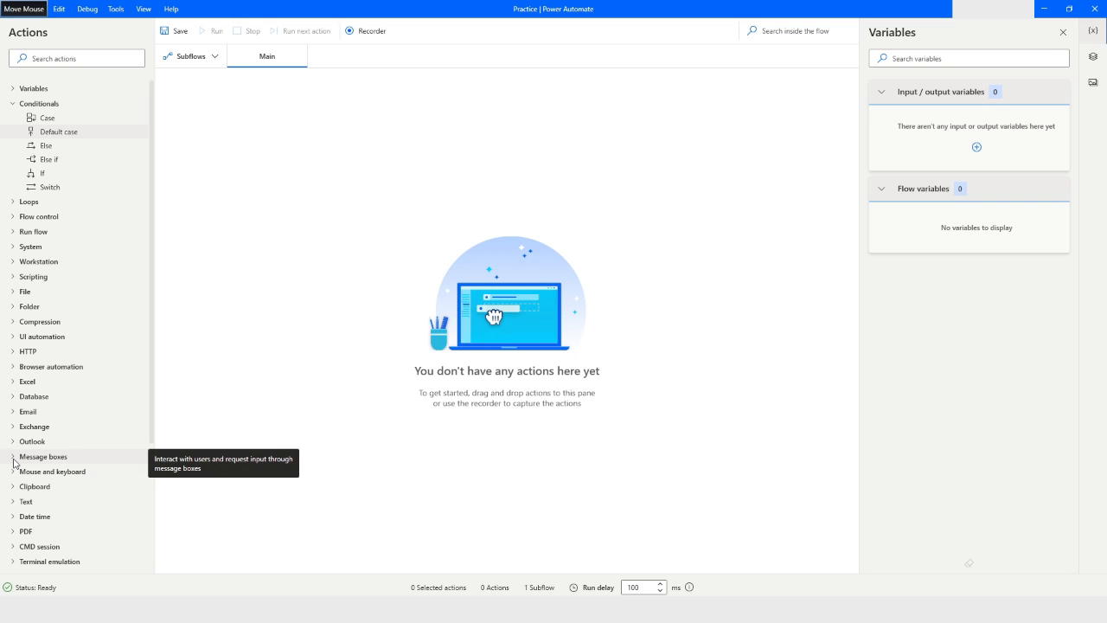
Expand the Message boxes action group in the Actions pane
left_click(14, 456)
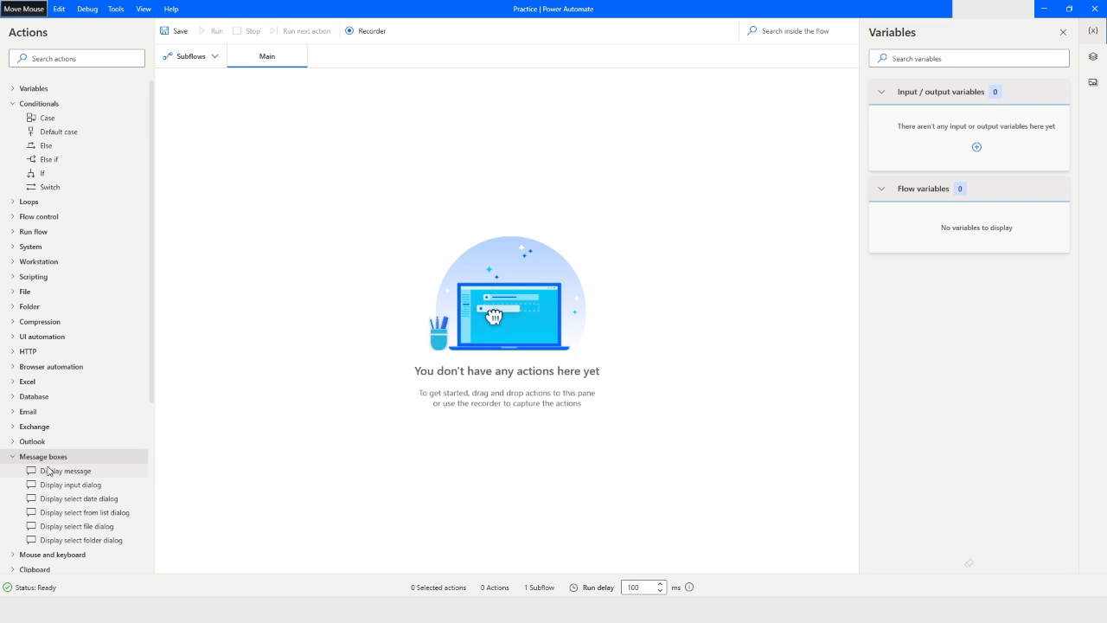
mouse_move(48, 488)
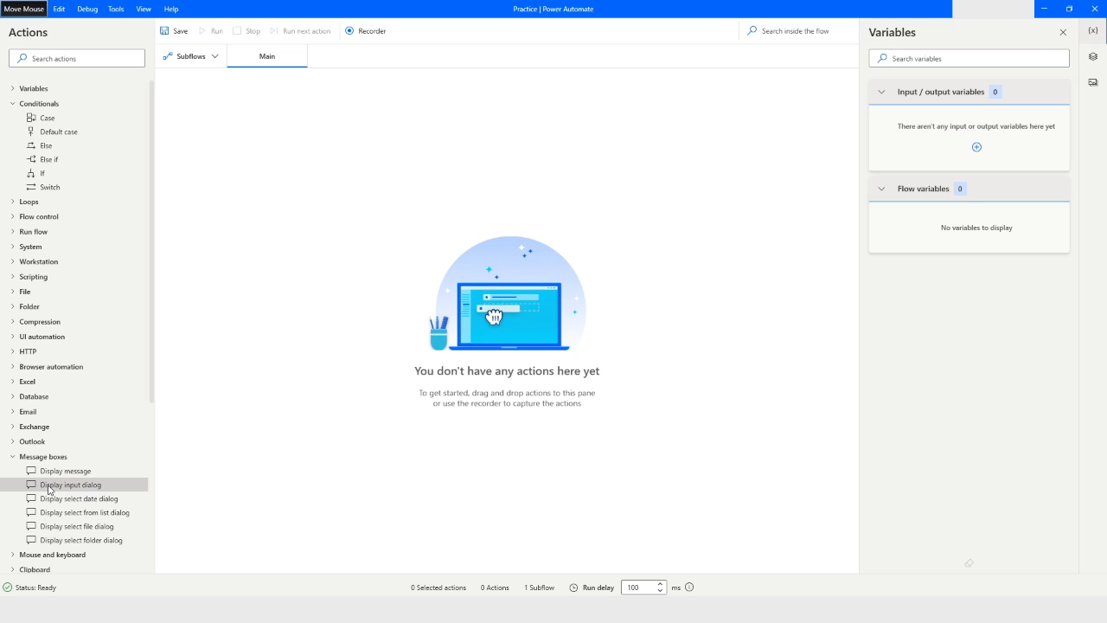
Add a Display input dialog with message 'Please enter a value', single-line input, stored in UserInput
left_click_drag(71, 484, 218, 454)
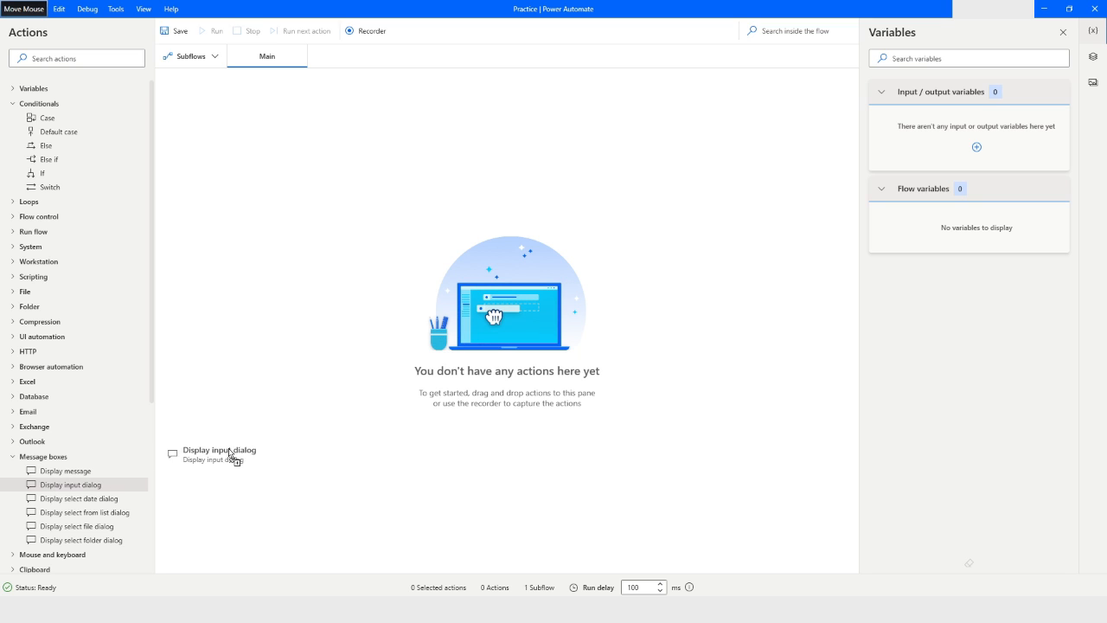
left_click_drag(221, 453, 364, 128)
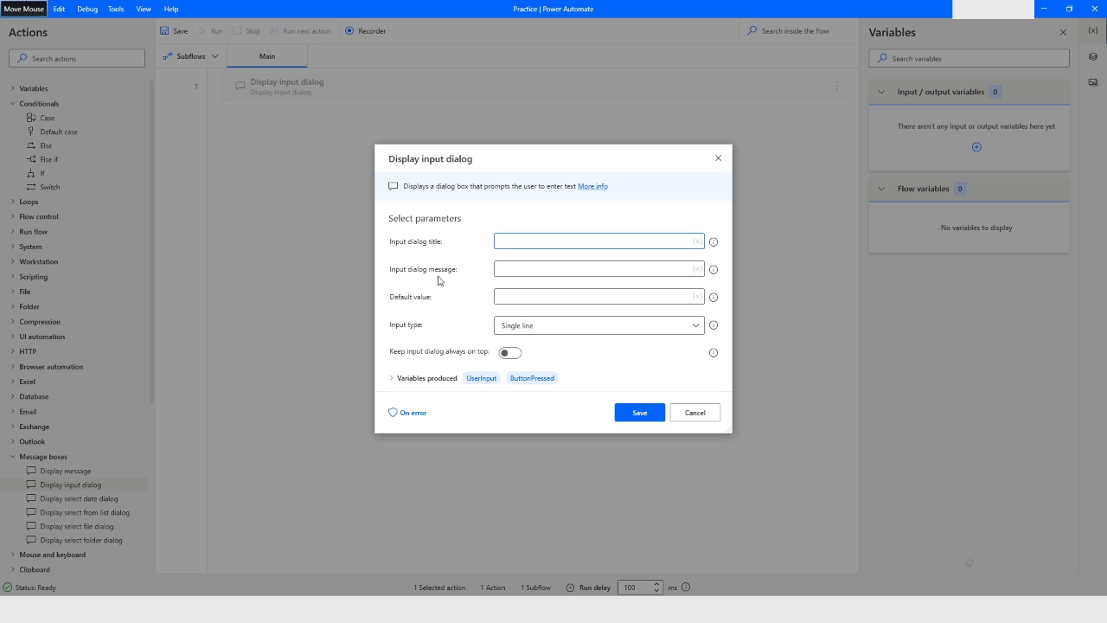
left_click(595, 270)
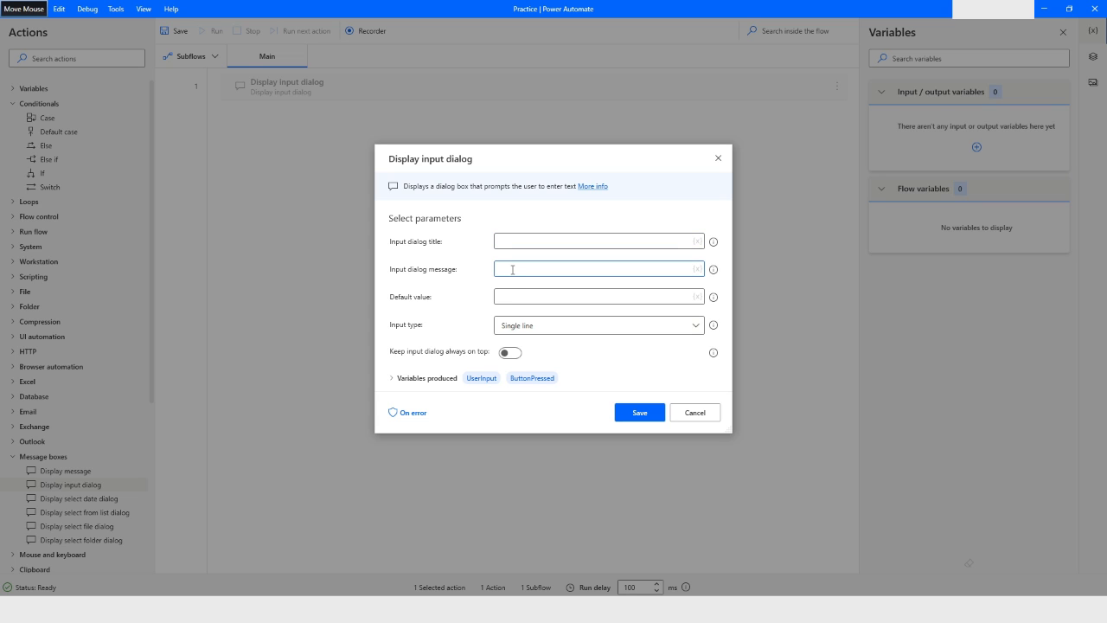
type("Please enter a")
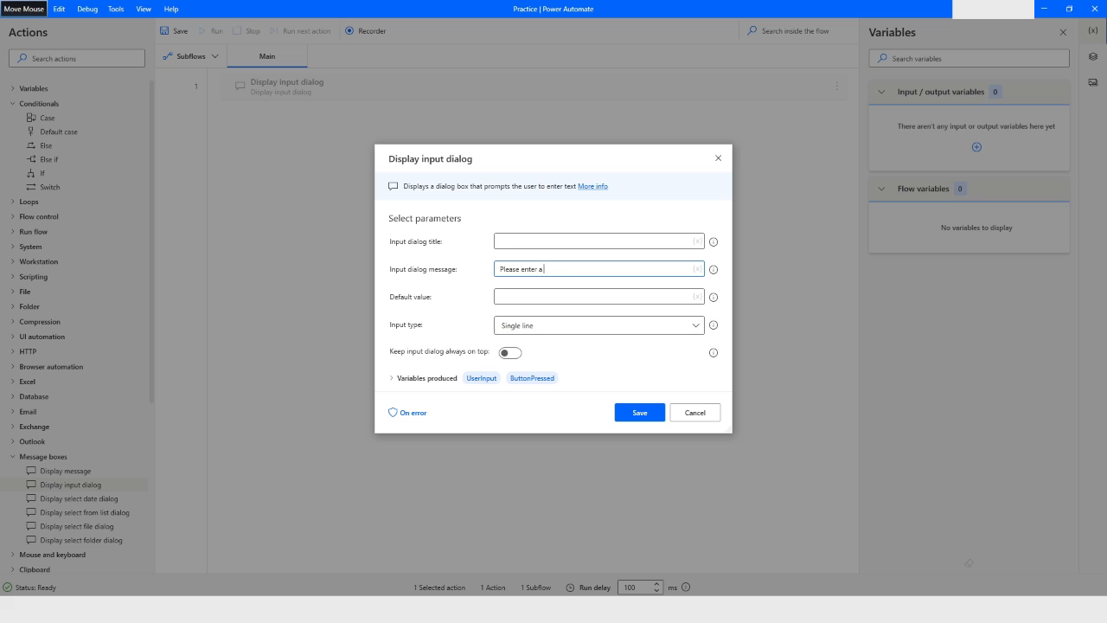
type("value")
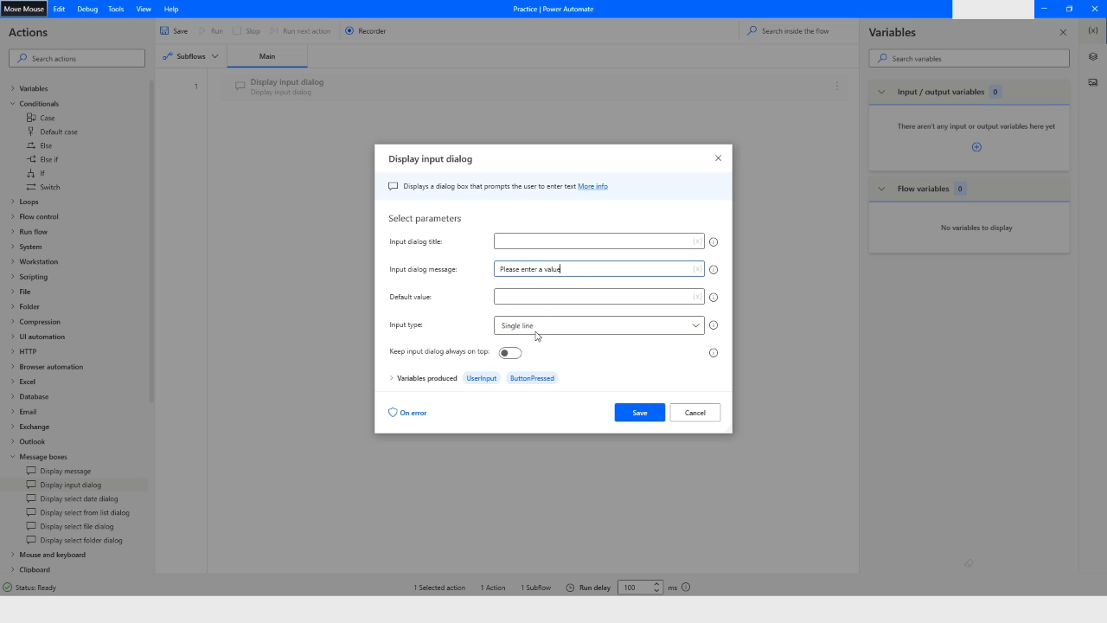
left_click(598, 325)
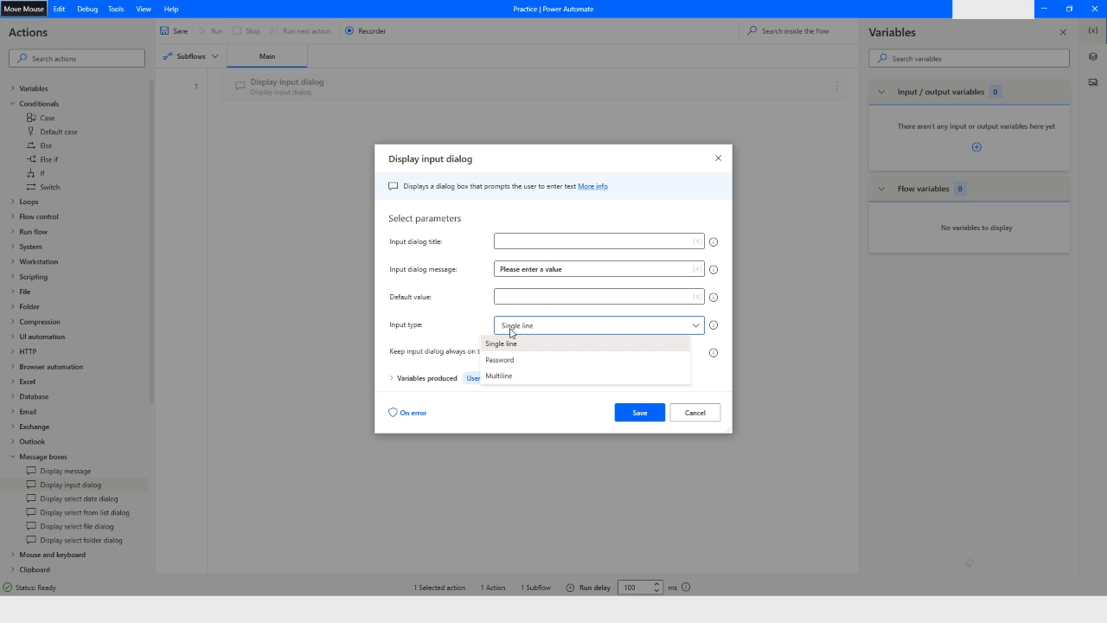
left_click(501, 342)
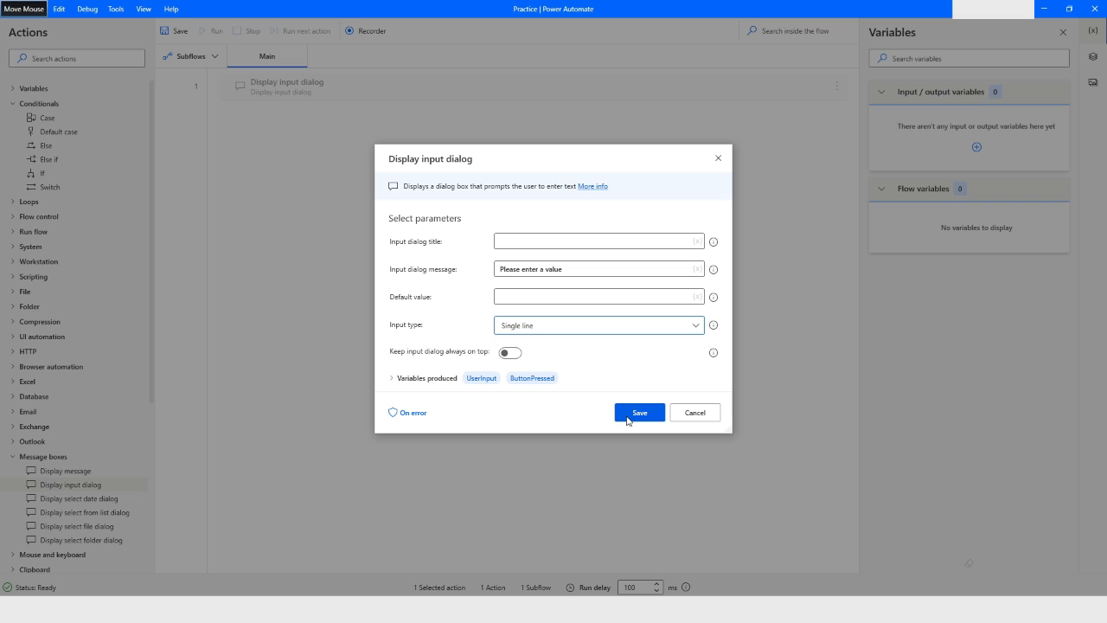
left_click(638, 412)
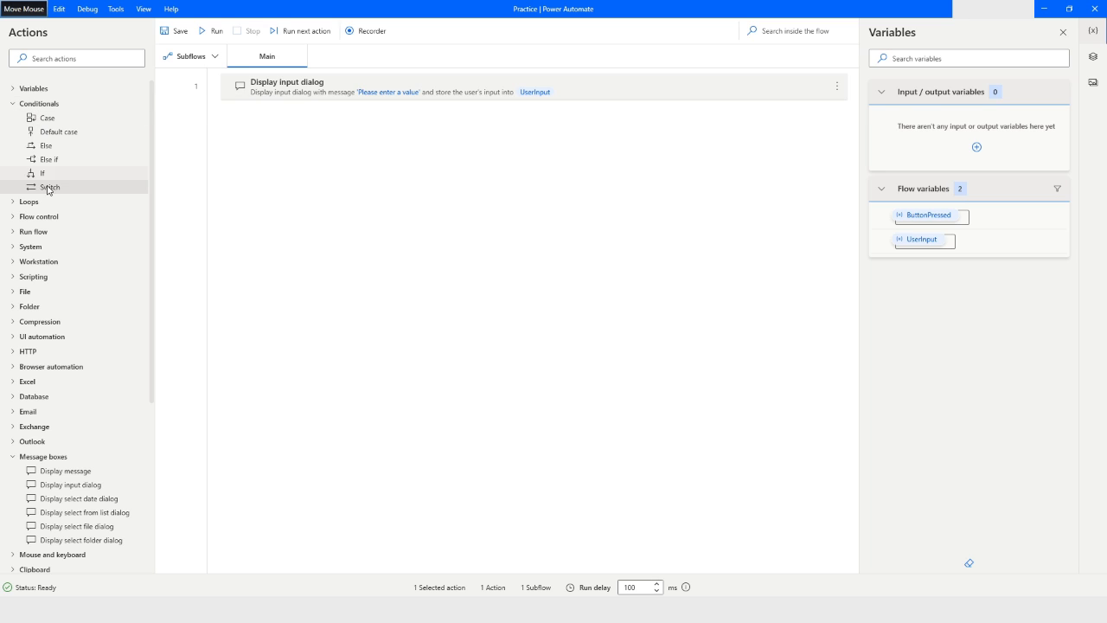
mouse_move(50, 187)
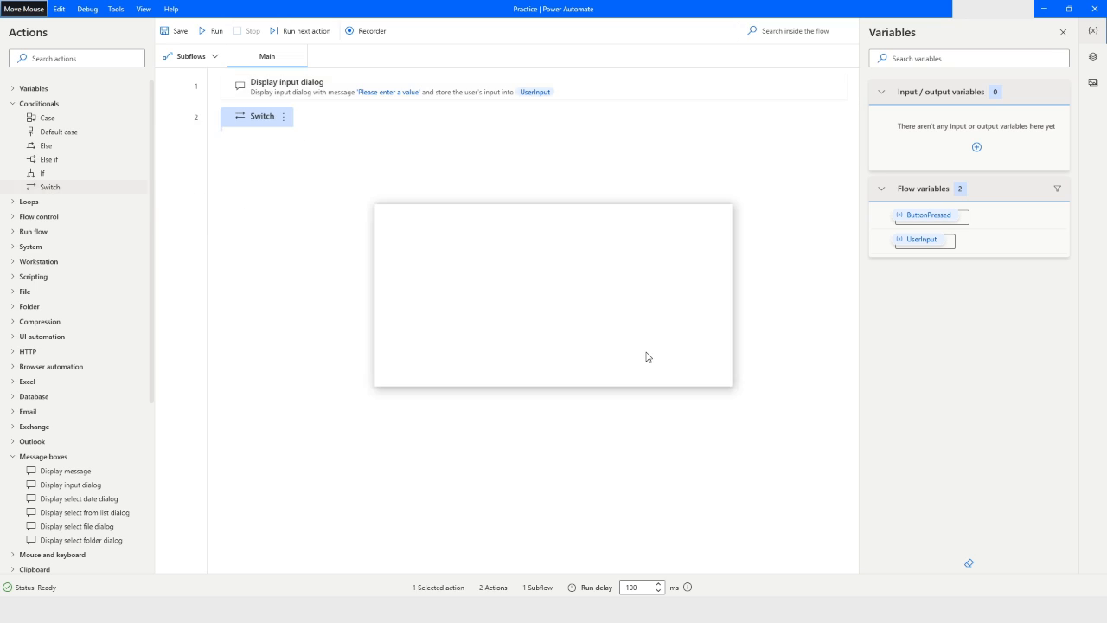
Add a Switch block checking the value 5 after the input dialog
double_click(263, 116)
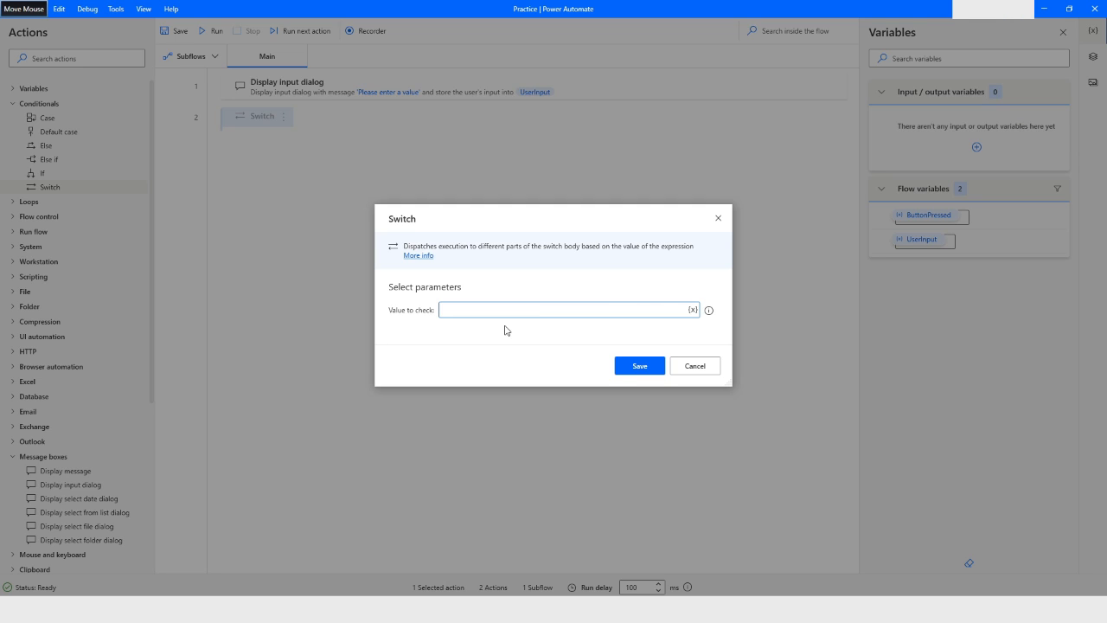
type("5")
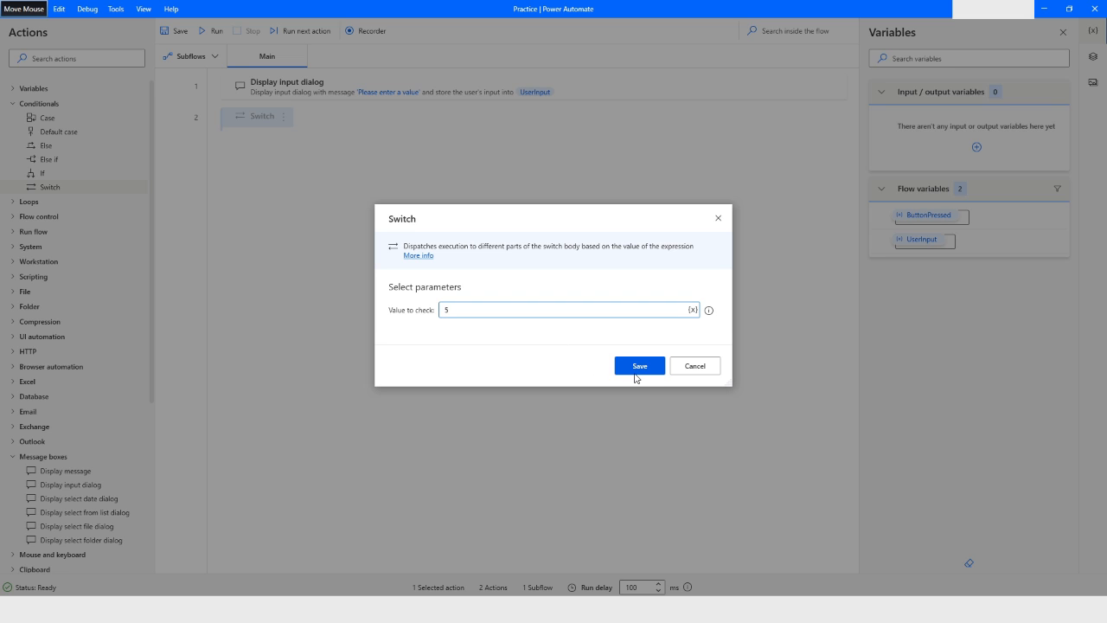
left_click(638, 365)
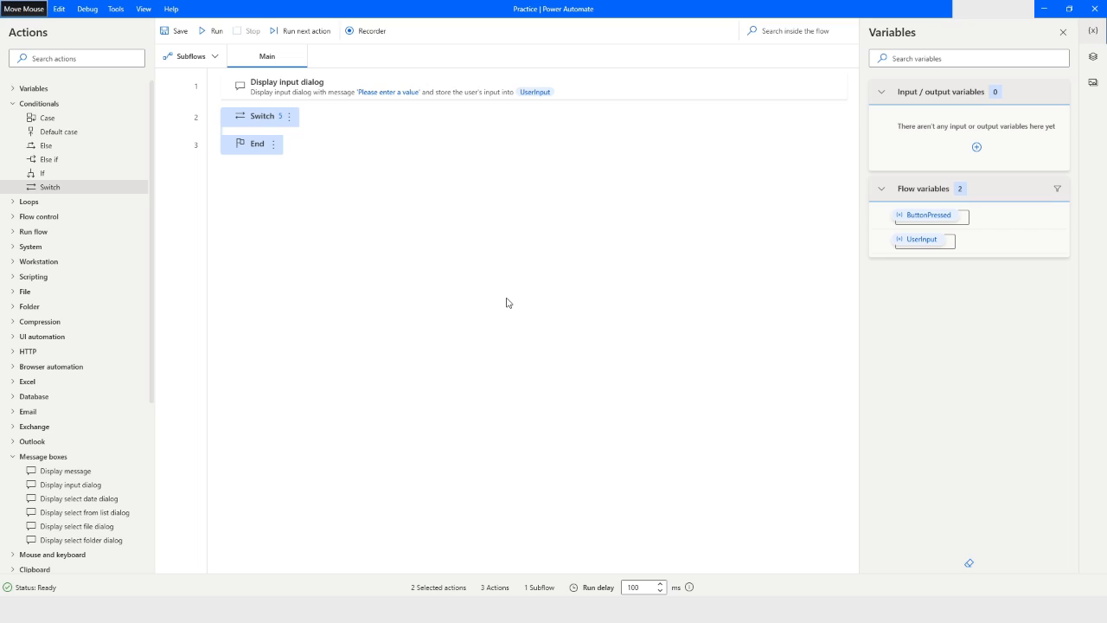
mouse_move(263, 208)
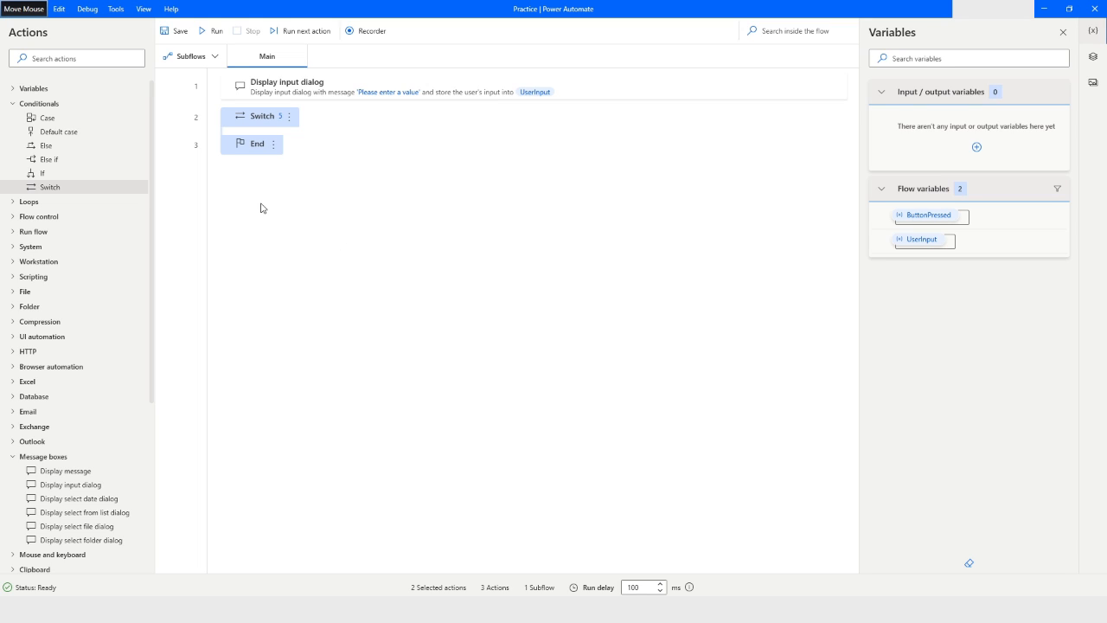
mouse_move(256, 197)
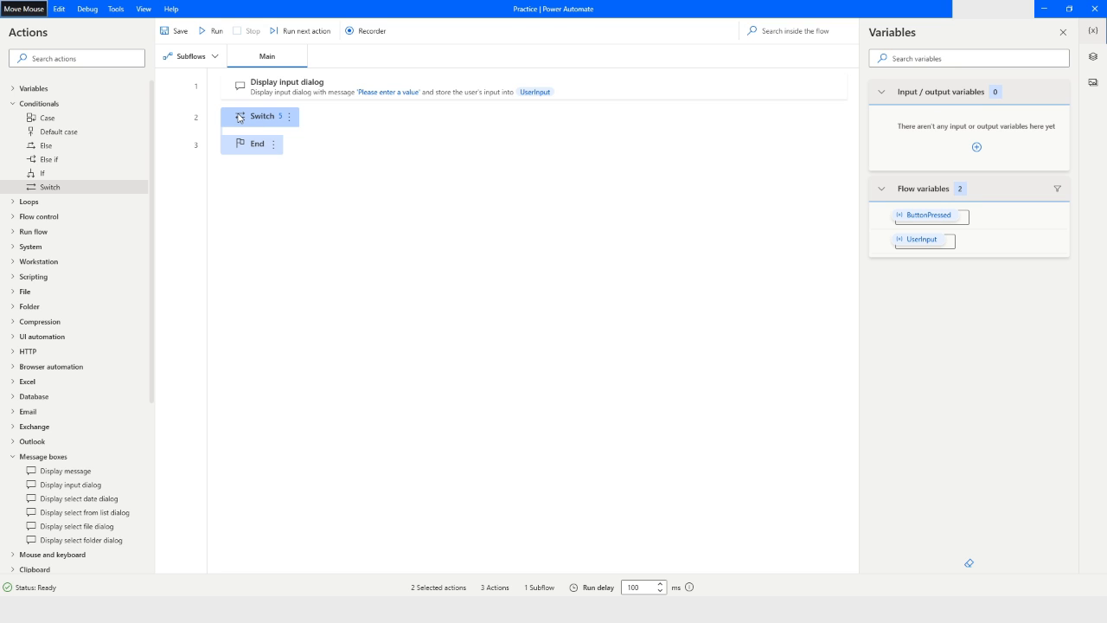
Change the Switch's value to check from 5 to the UserInput variable
double_click(261, 116)
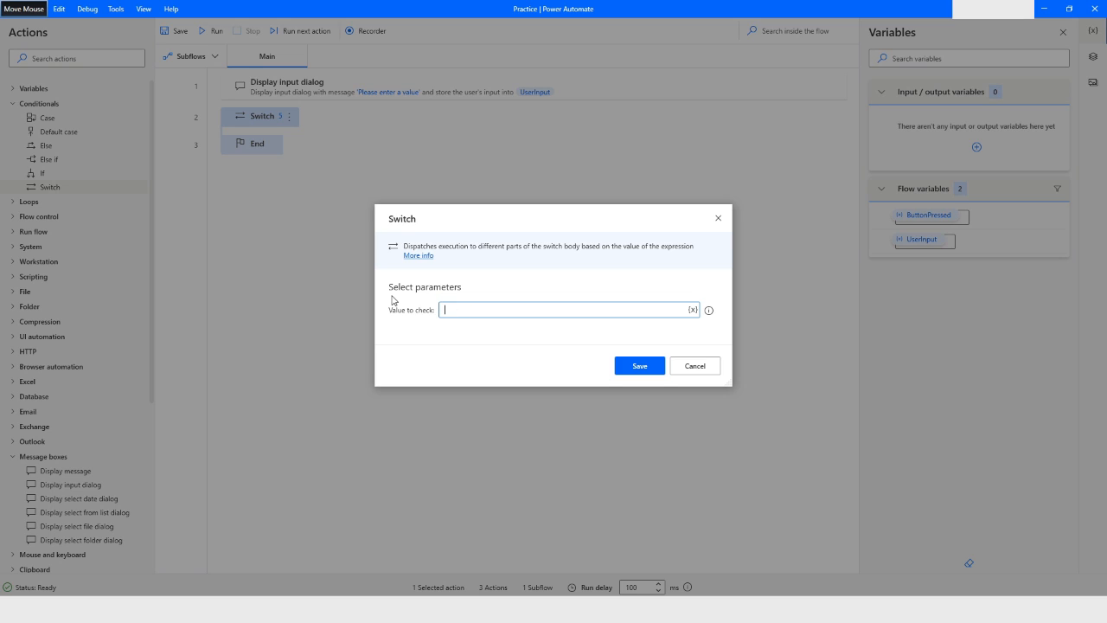
left_click(691, 310)
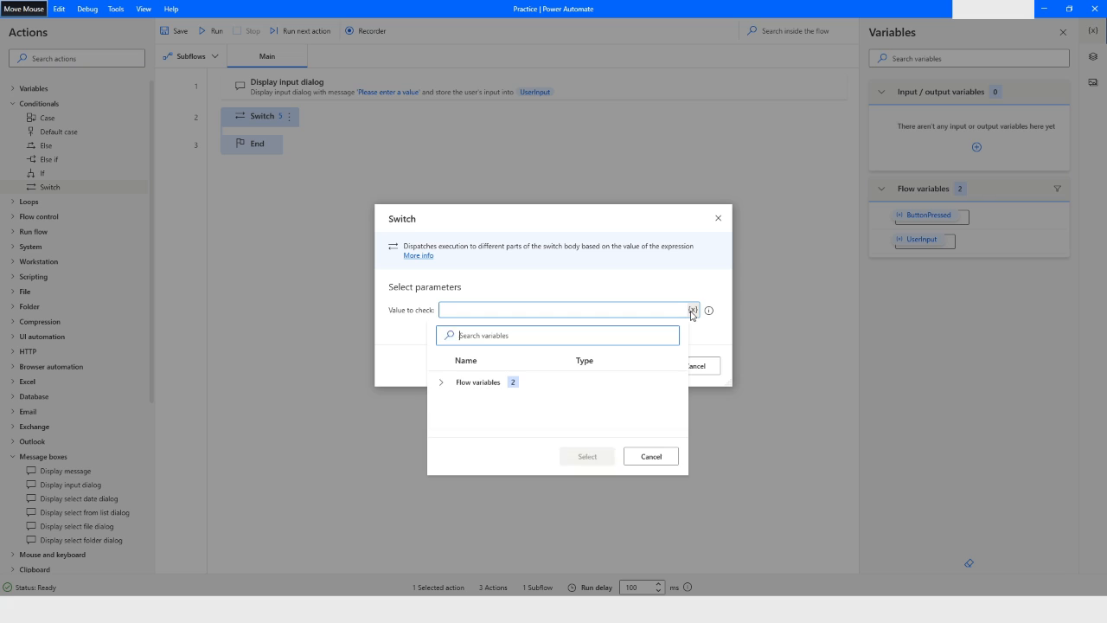
left_click(452, 383)
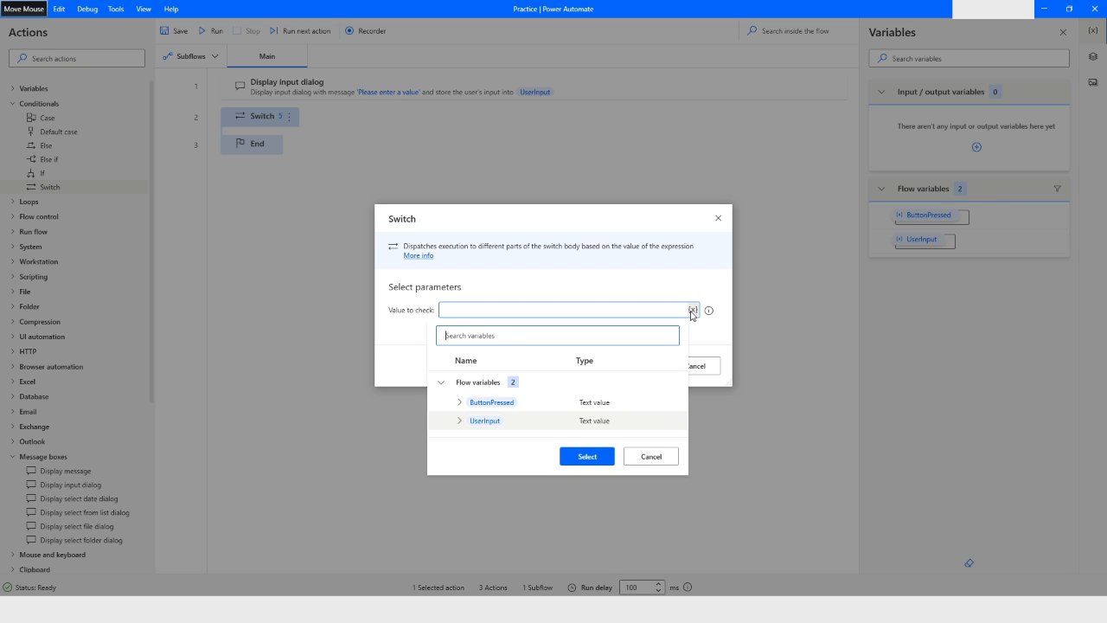
mouse_move(481, 424)
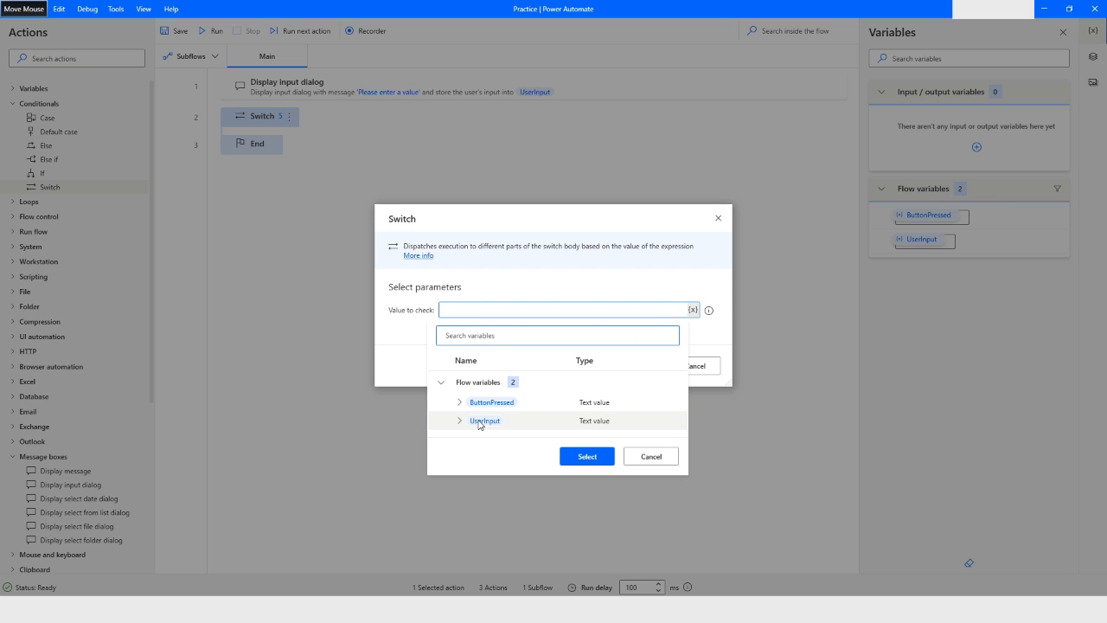
left_click(486, 420)
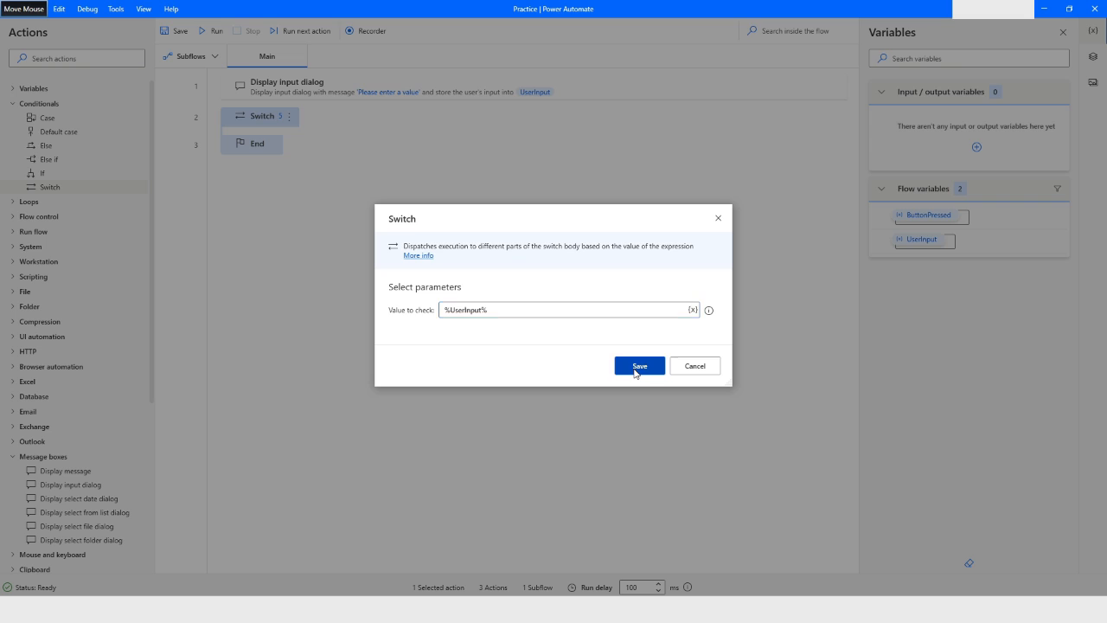
left_click(640, 365)
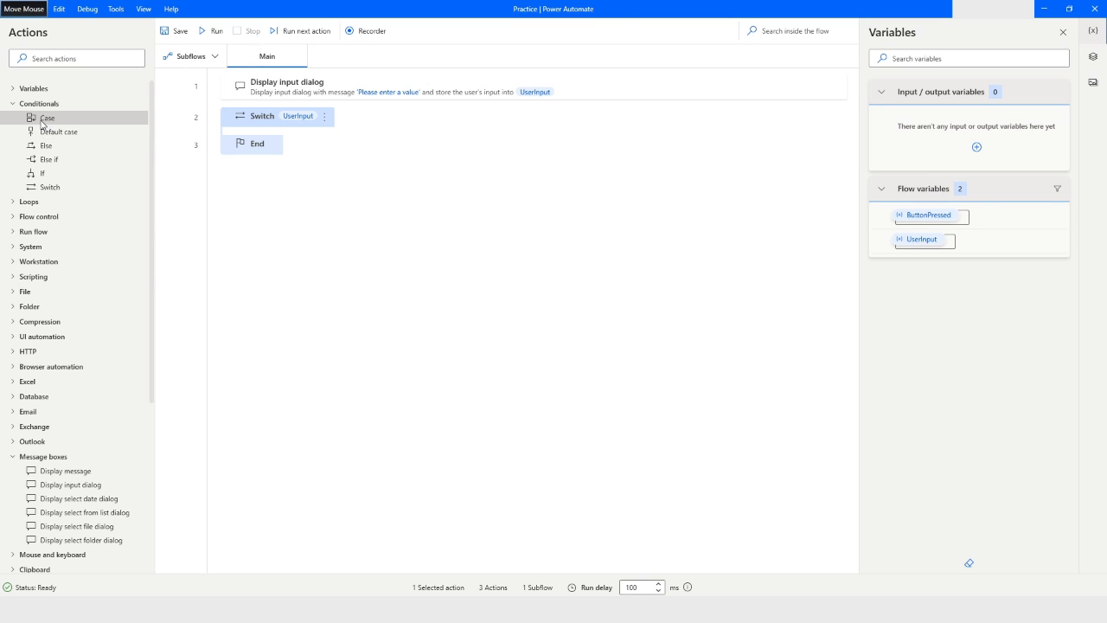
Add Case blocks inside the Switch comparing the input to 2 and 3
left_click_drag(47, 118, 263, 135)
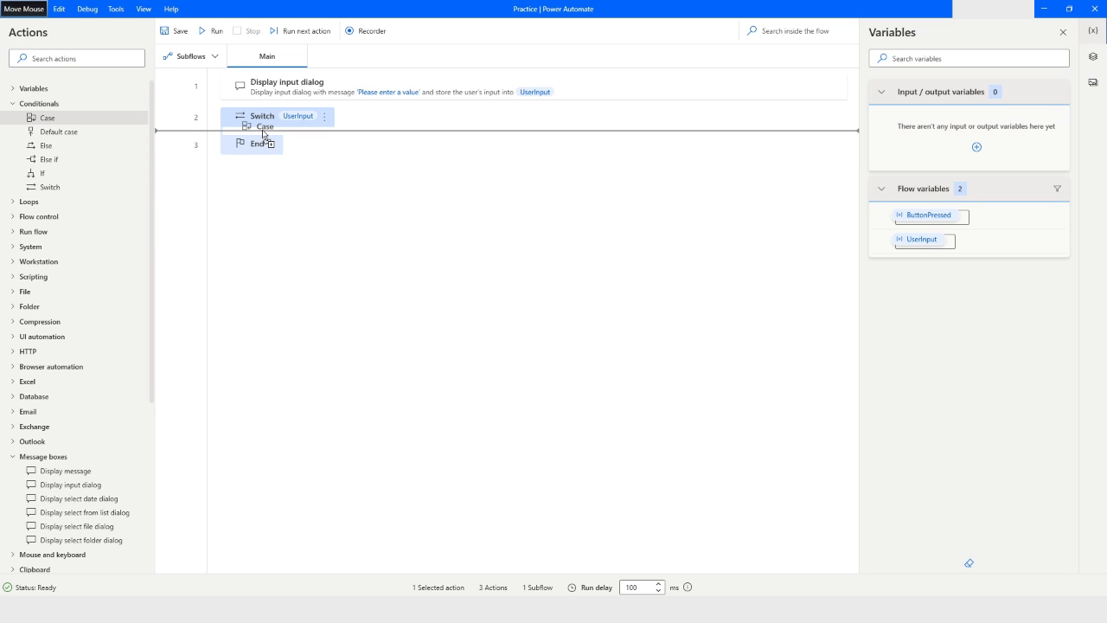
double_click(265, 126)
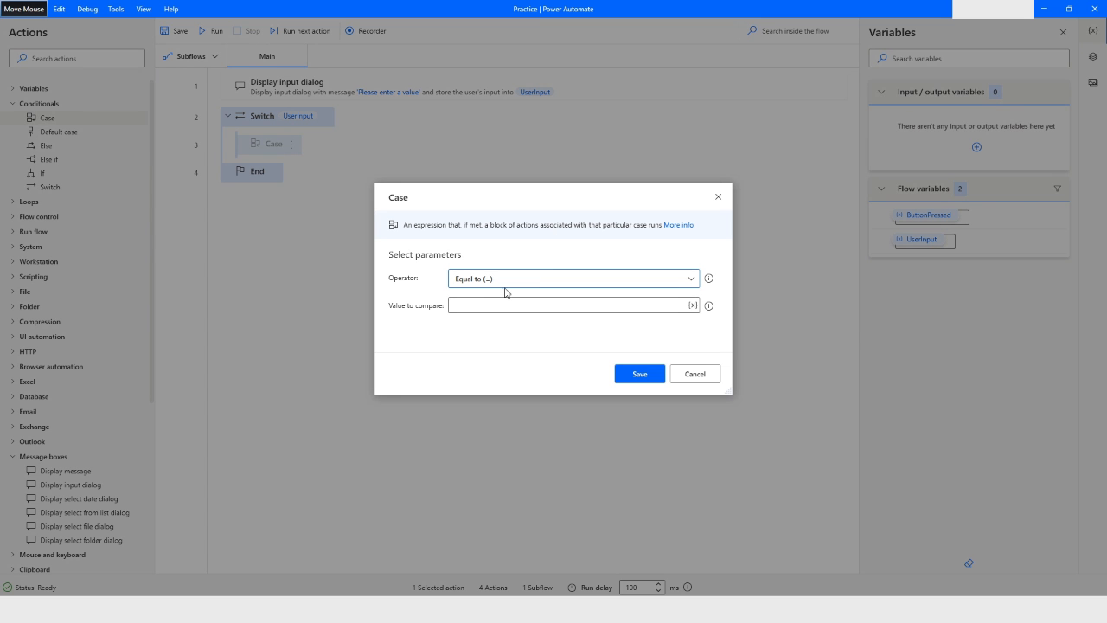
left_click(568, 305)
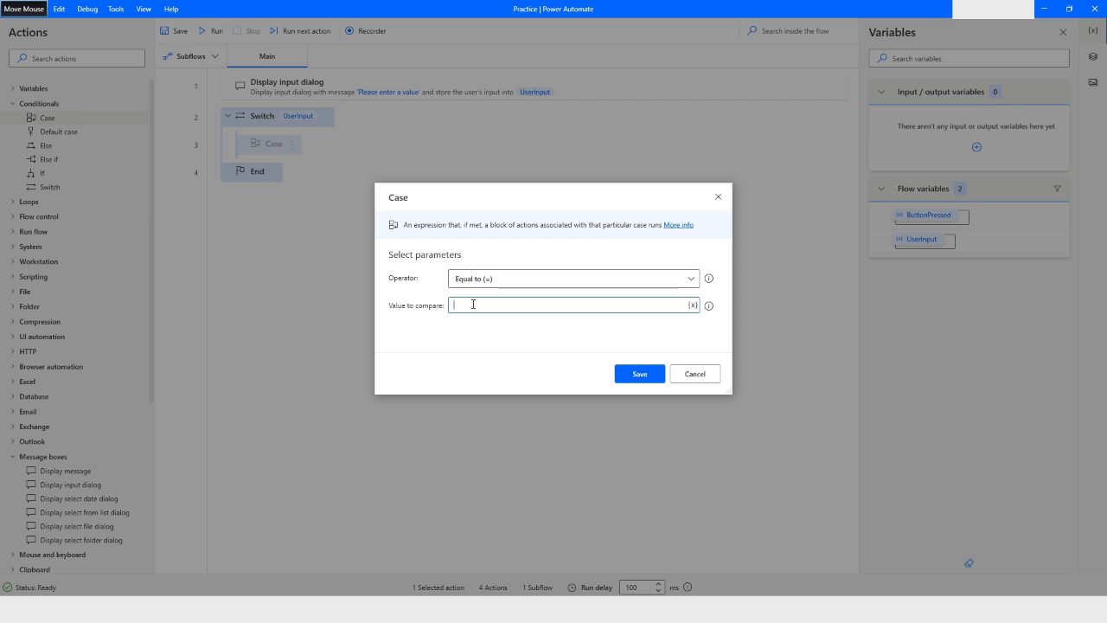
type("2")
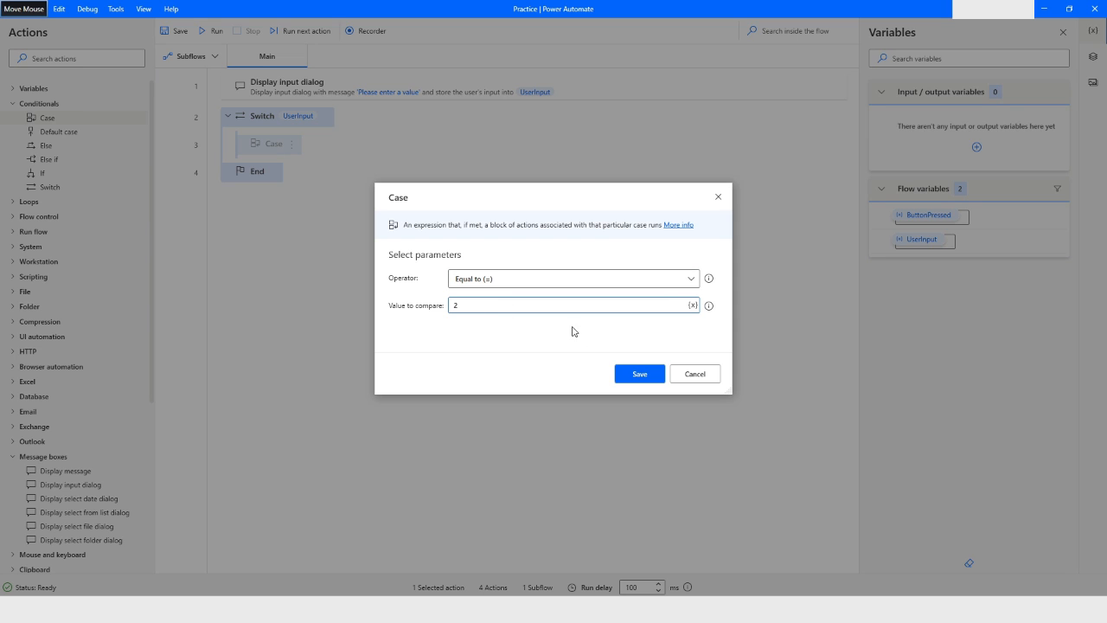
left_click(640, 374)
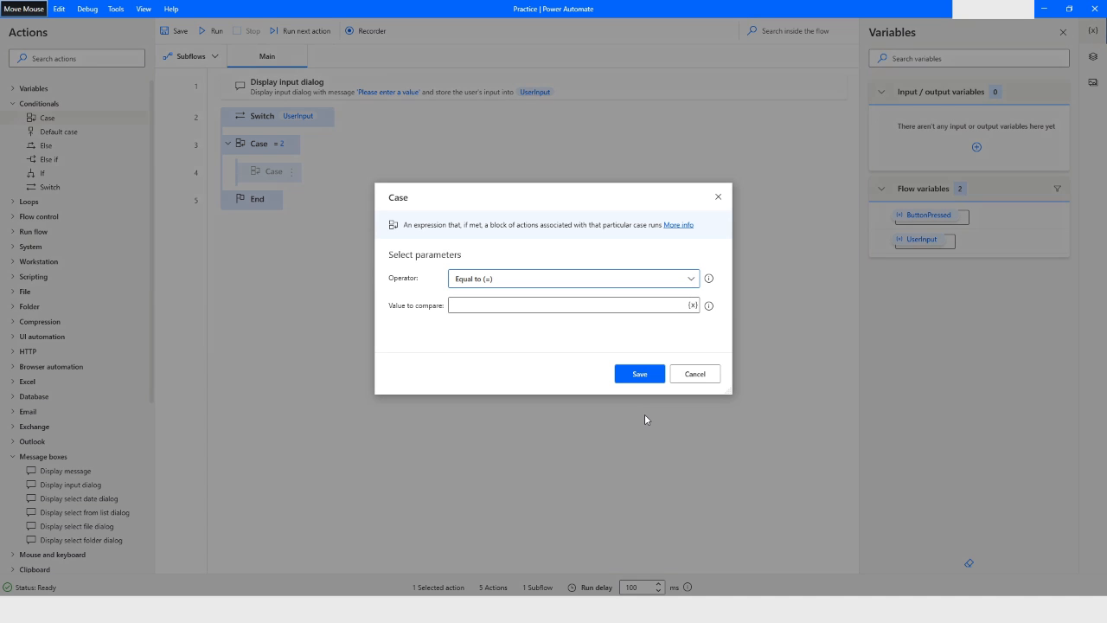
type("3")
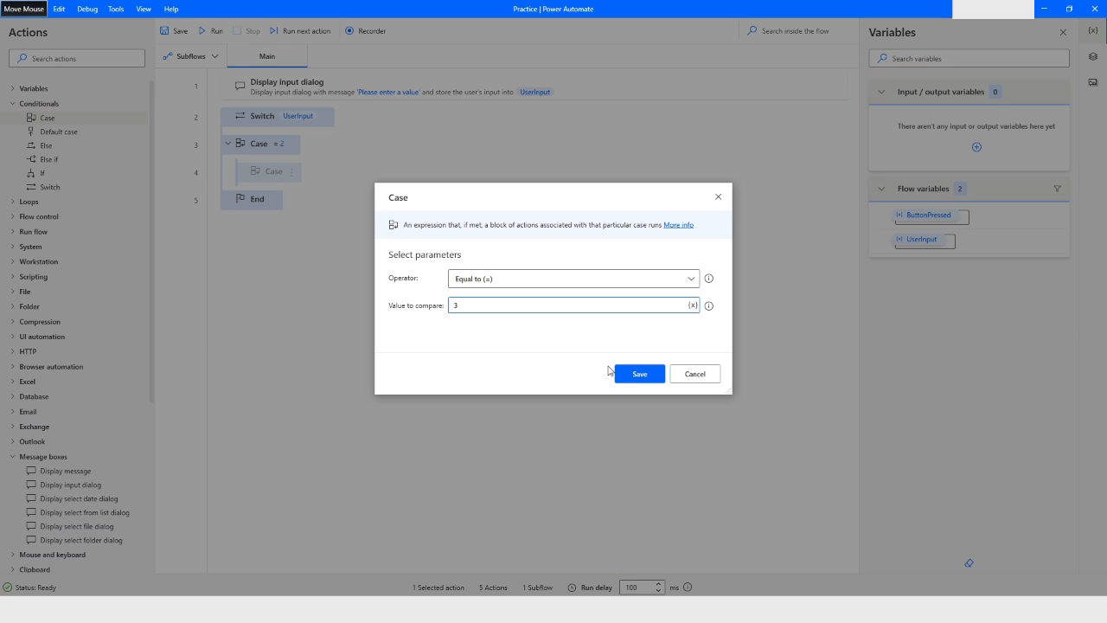
left_click(640, 374)
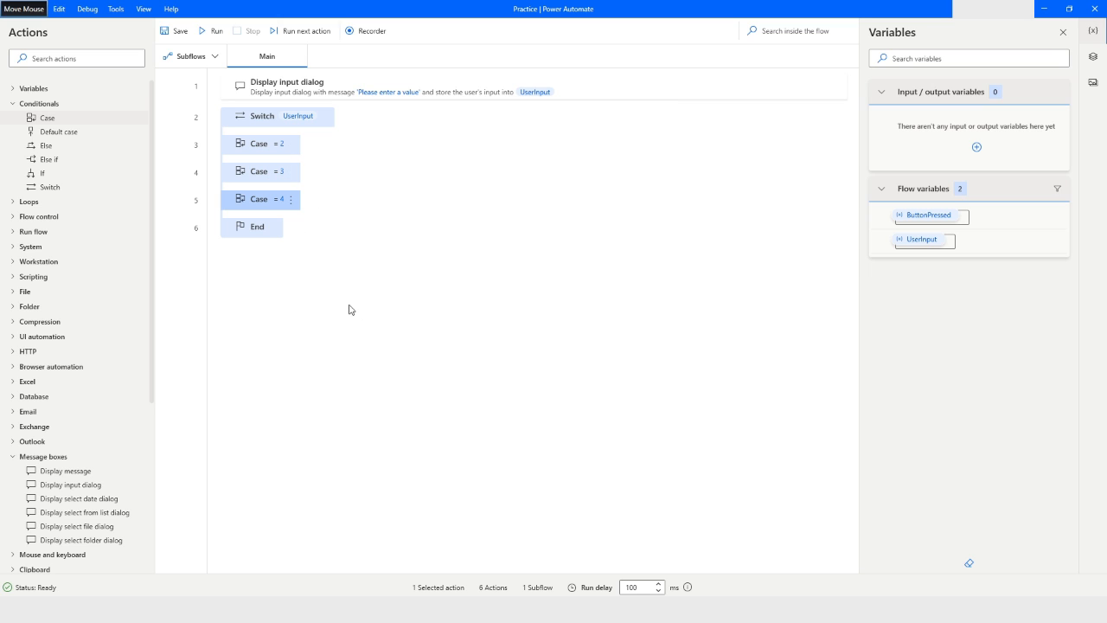
mouse_move(41, 135)
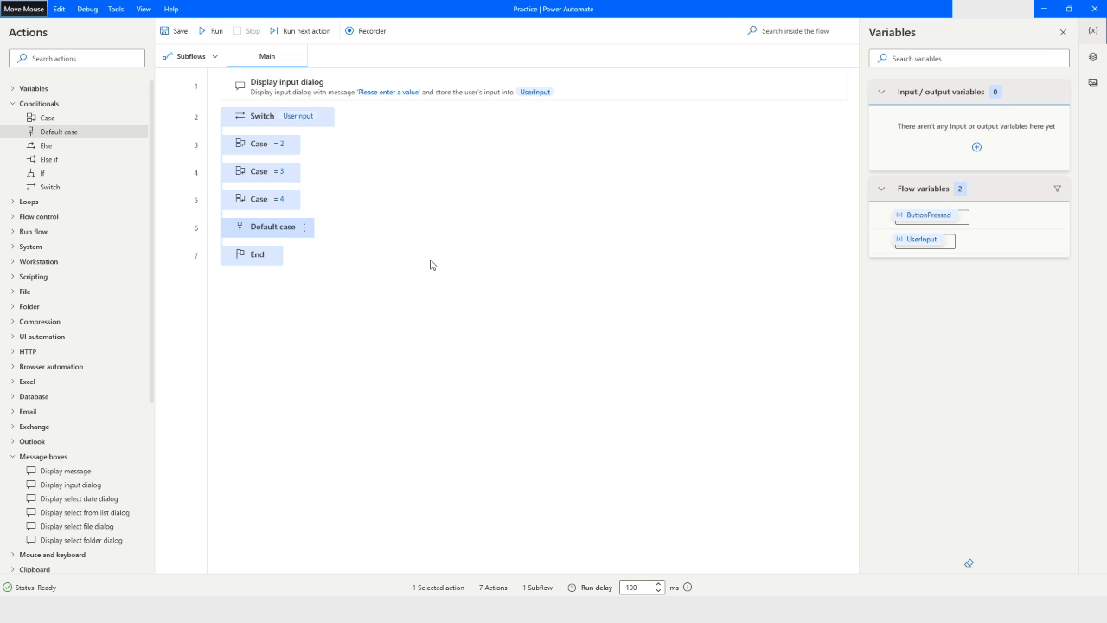
mouse_move(417, 312)
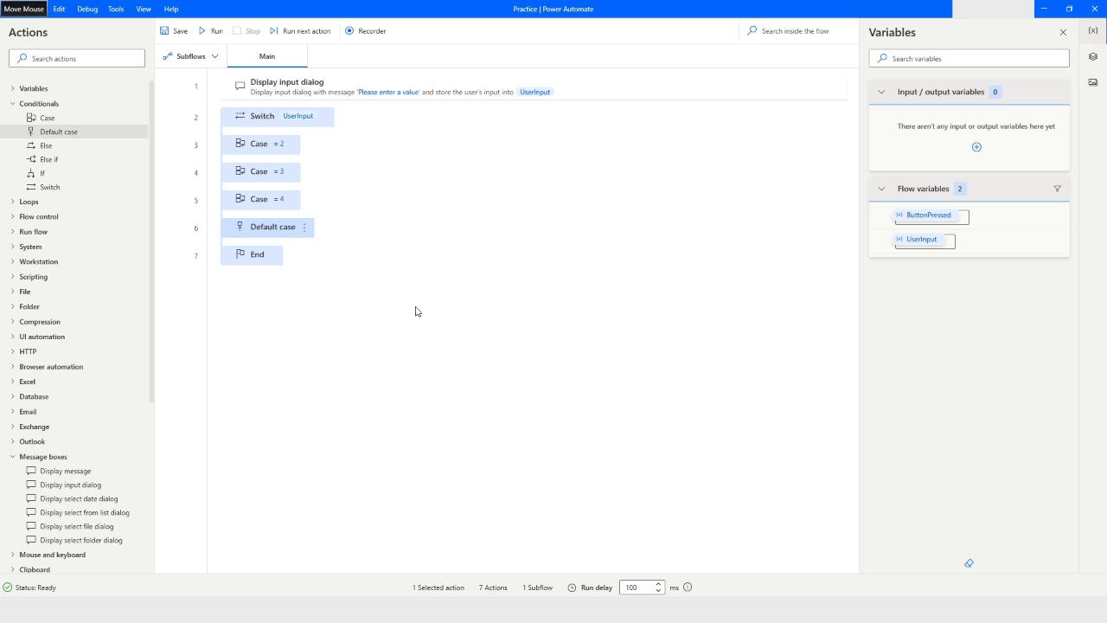
mouse_move(136, 475)
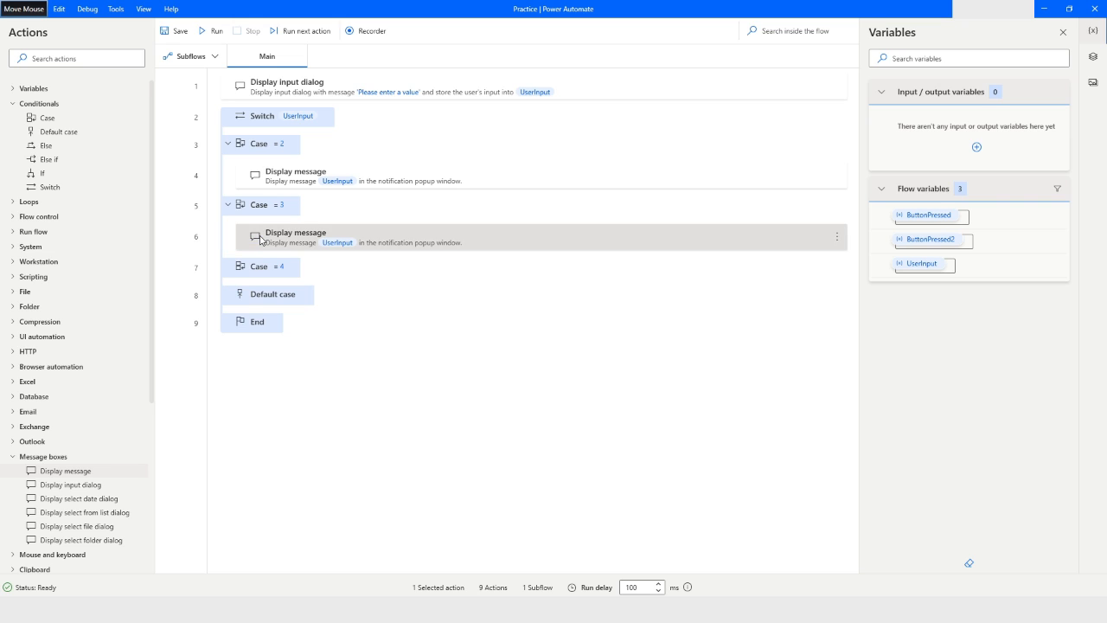
Save Display message steps showing %UserInput% under Case 4 and the Default case
left_click(273, 294)
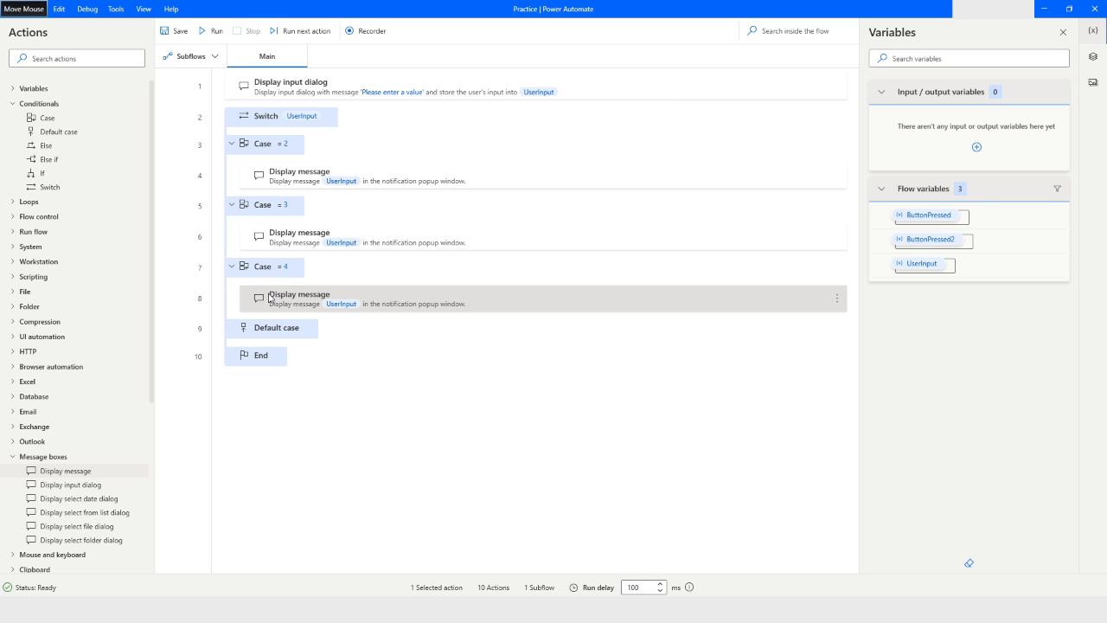
left_click(259, 356)
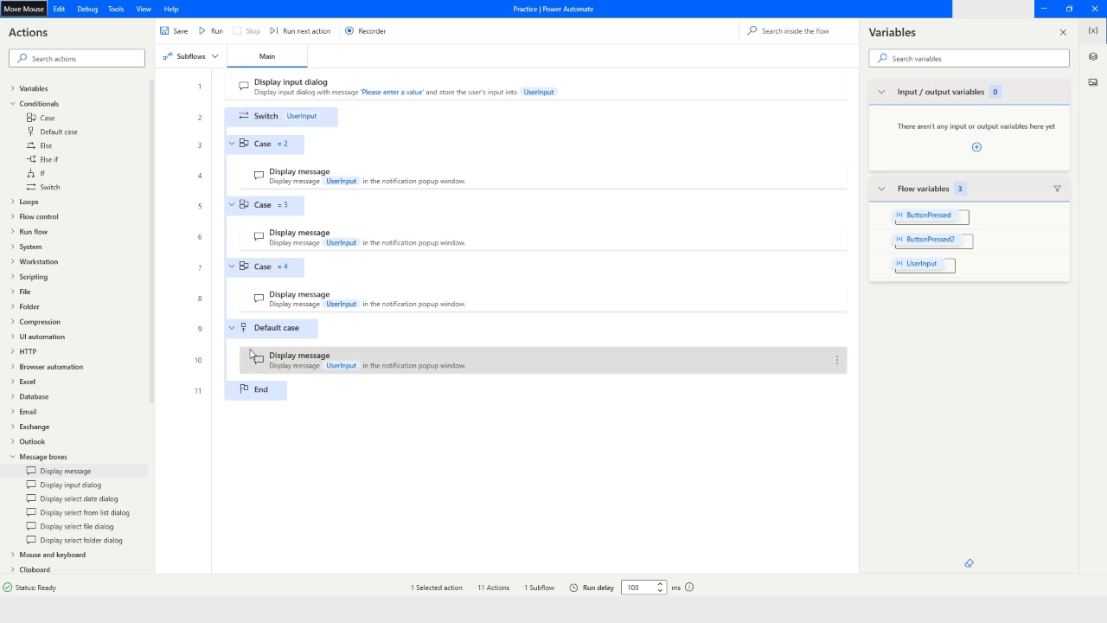
mouse_move(298, 367)
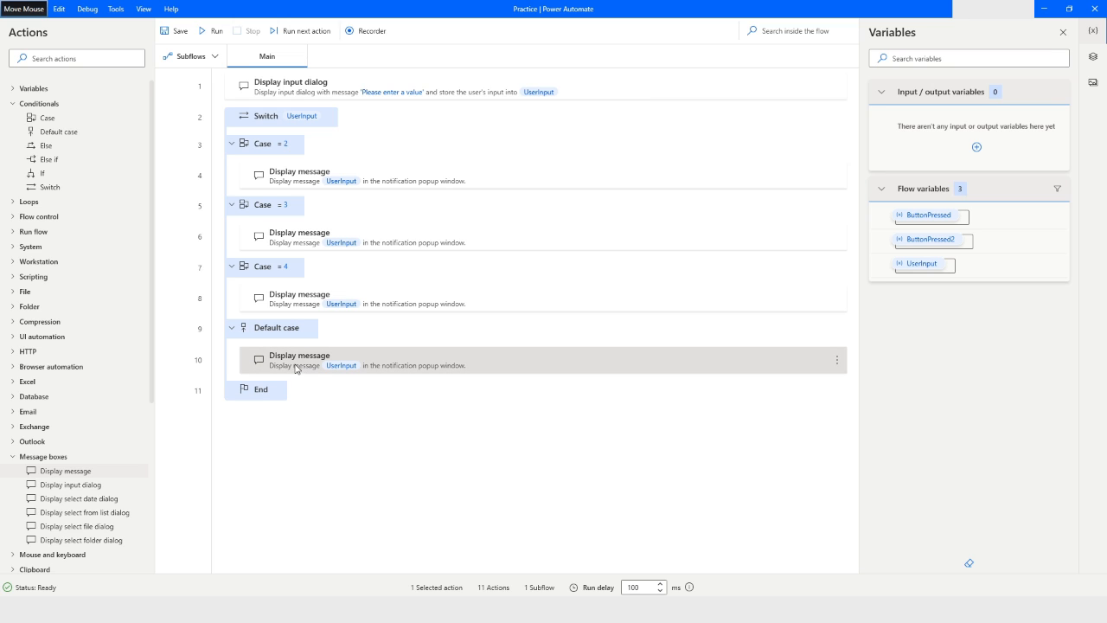
Set the default message to 'Specified options did not match', kept on top and closing automatically
double_click(299, 360)
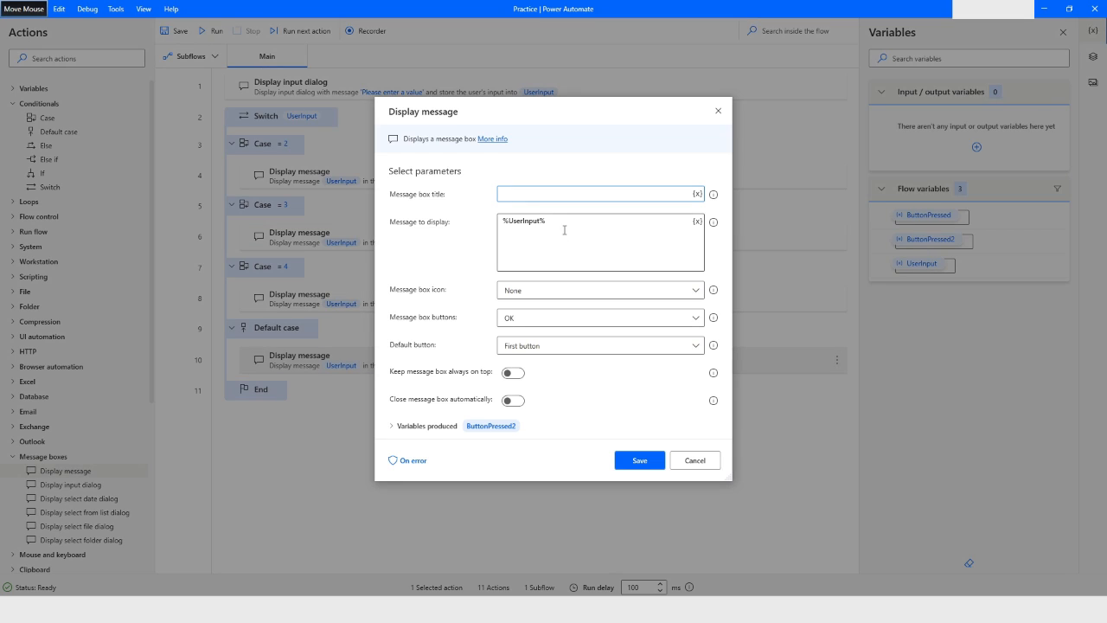
type("Specified")
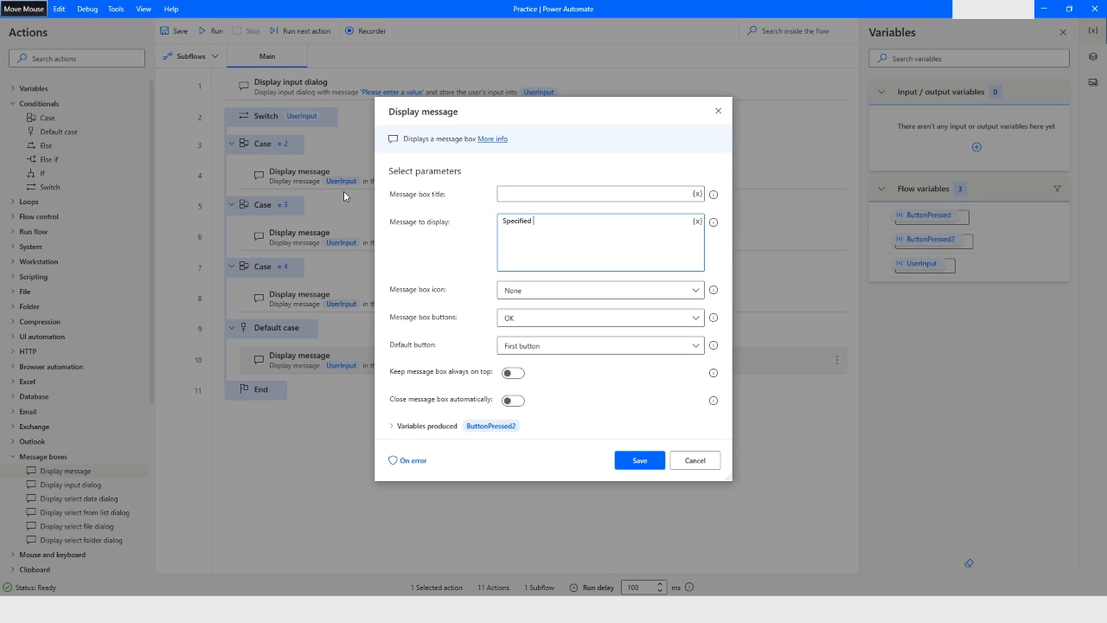
type("options")
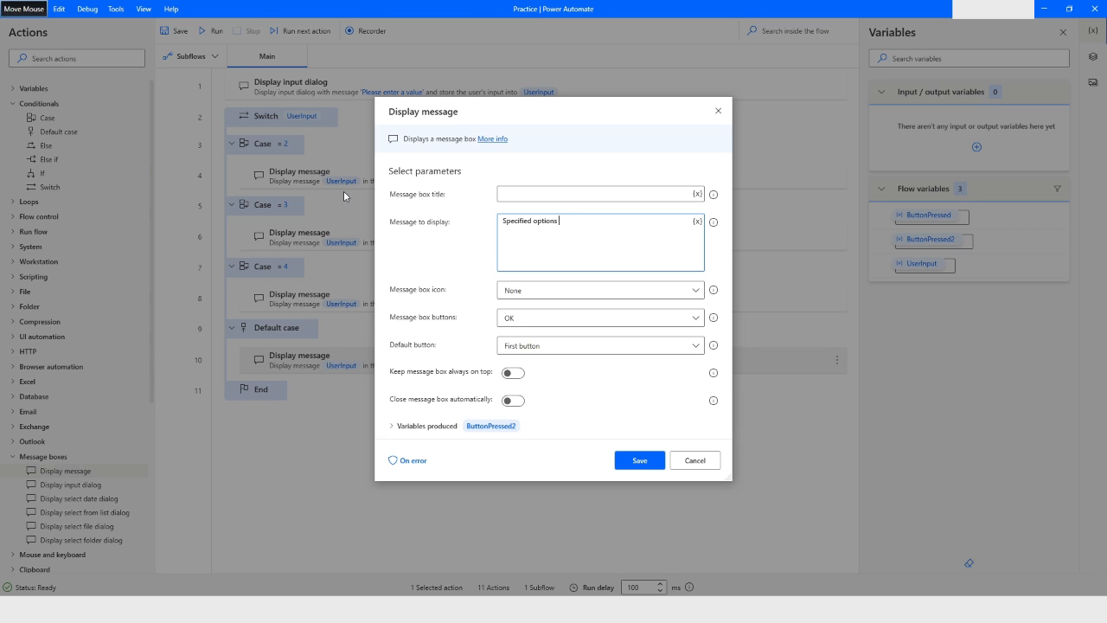
type("did not match")
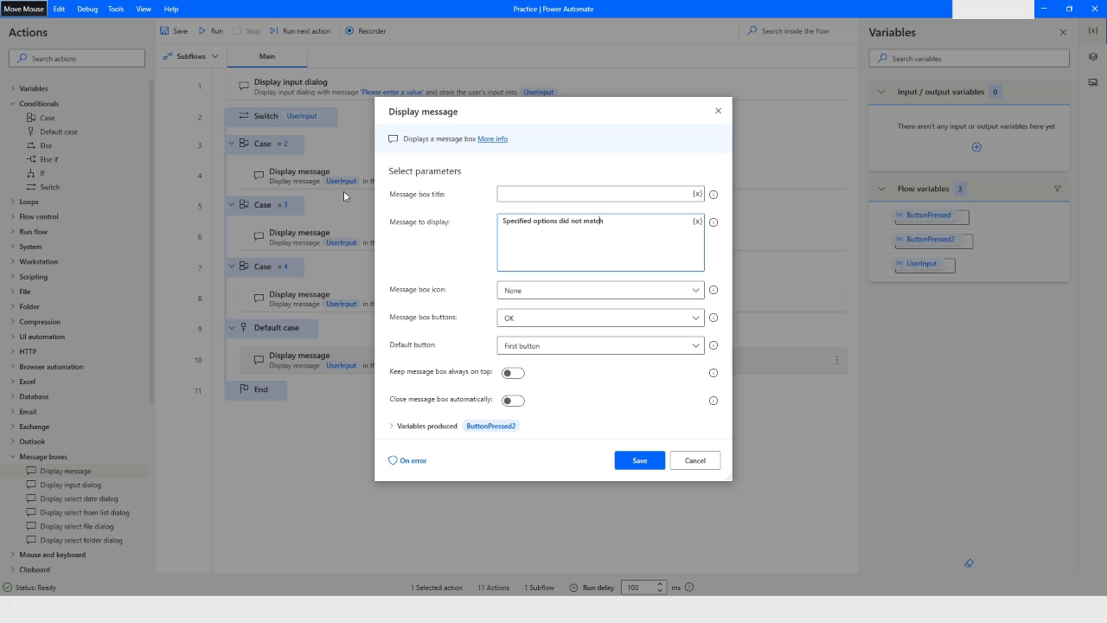
mouse_move(563, 405)
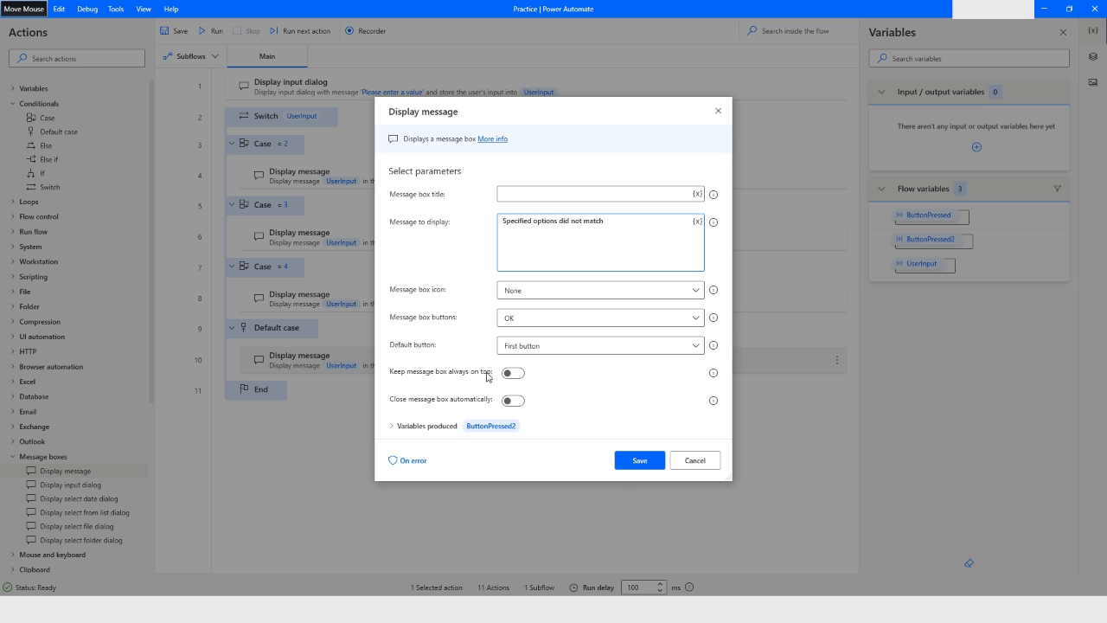
mouse_move(512, 374)
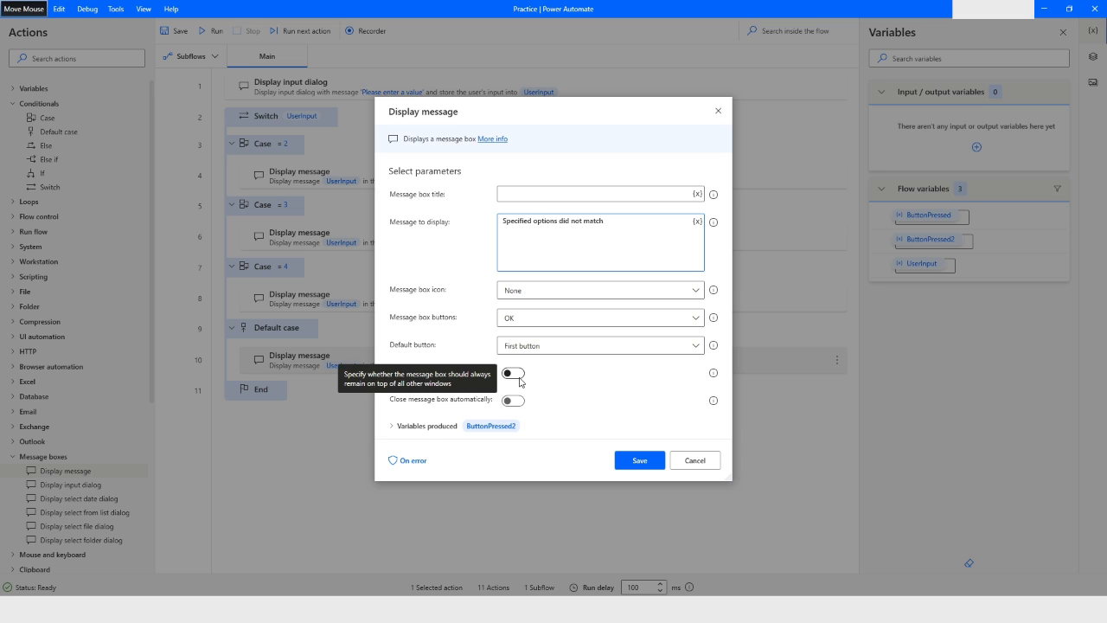
left_click(512, 374)
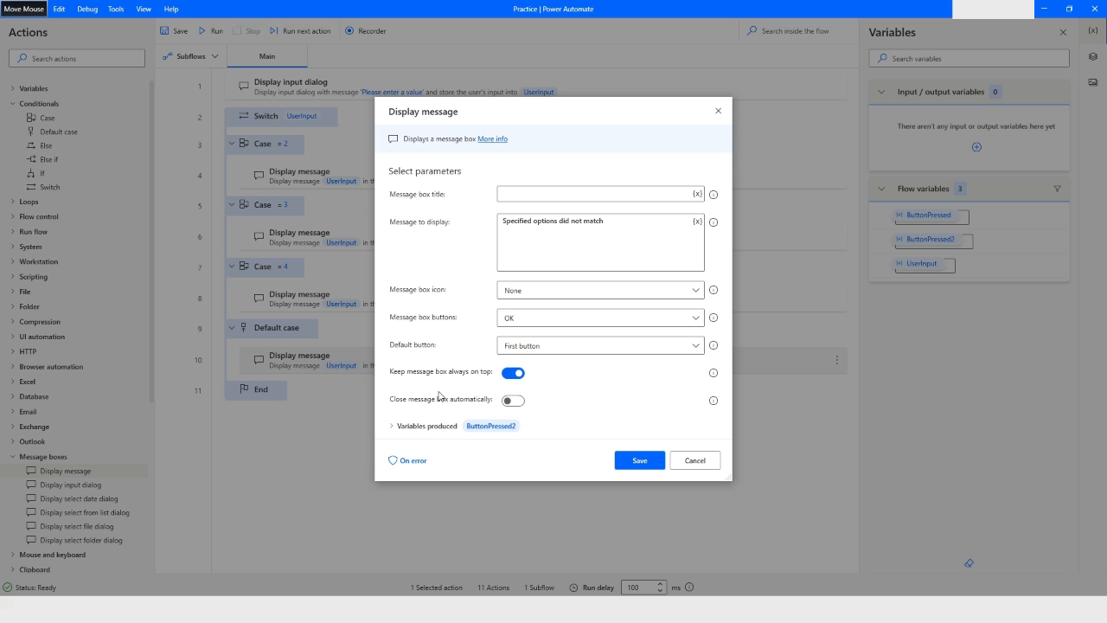
mouse_move(513, 401)
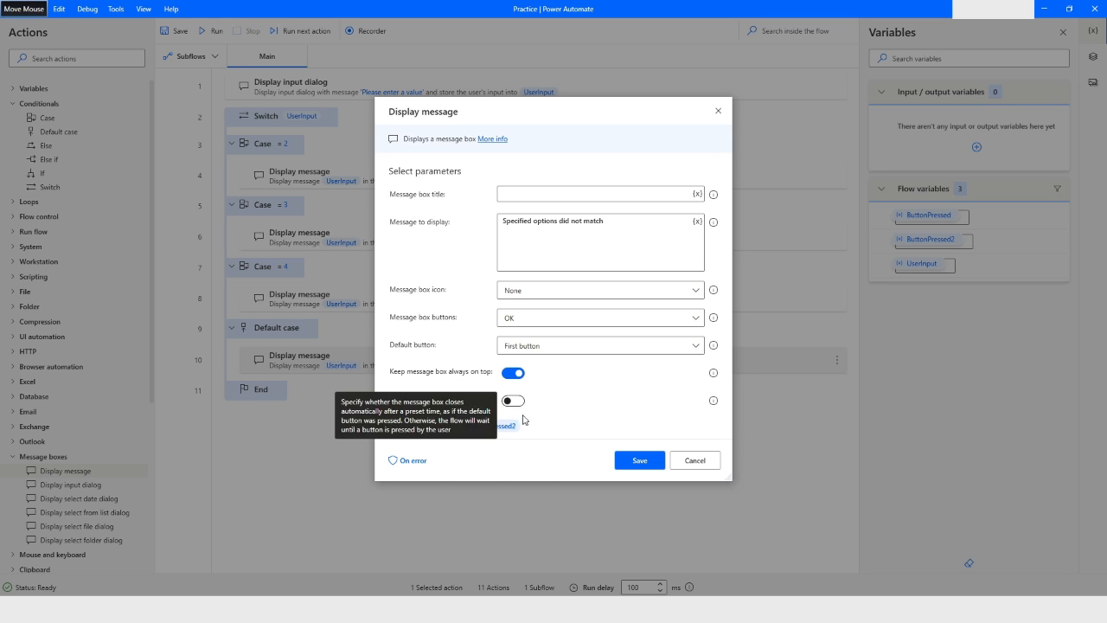
mouse_move(515, 402)
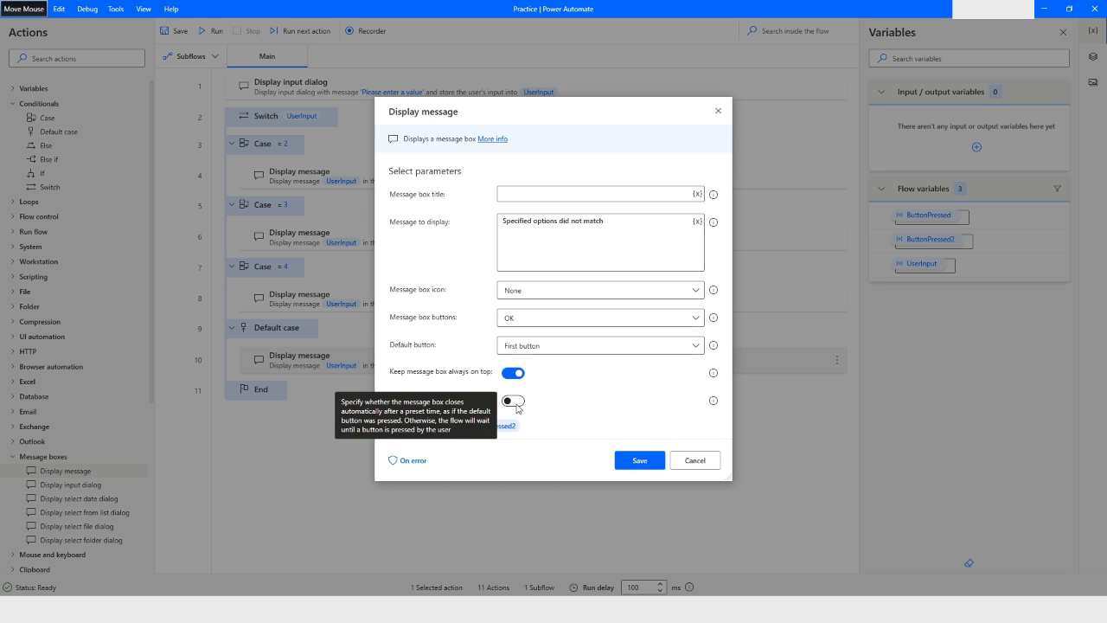
left_click(516, 402)
type("3")
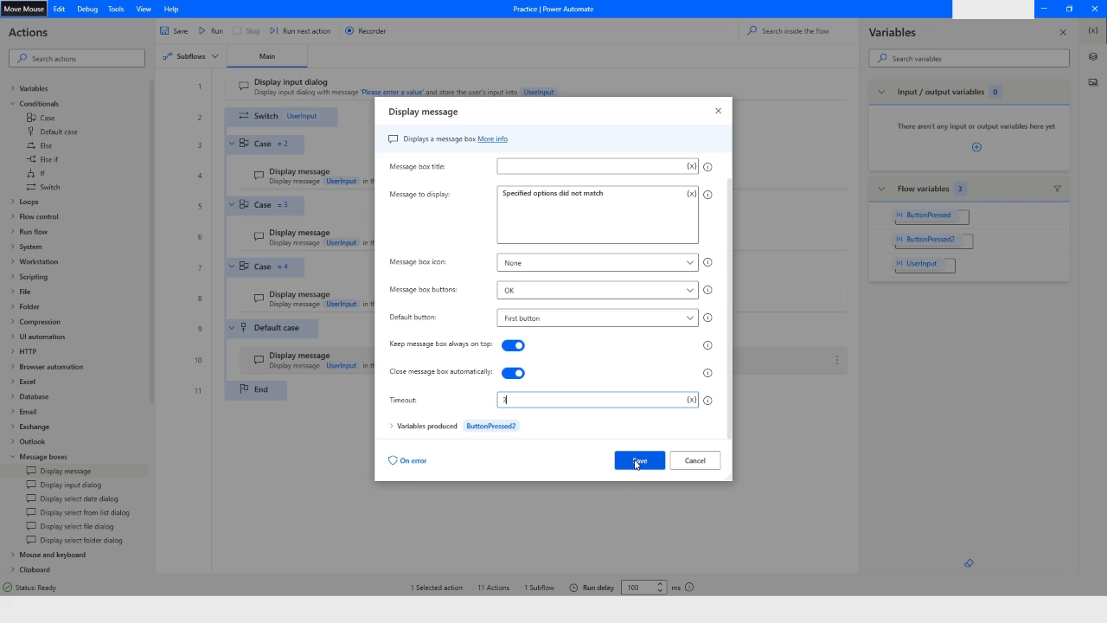
left_click(639, 460)
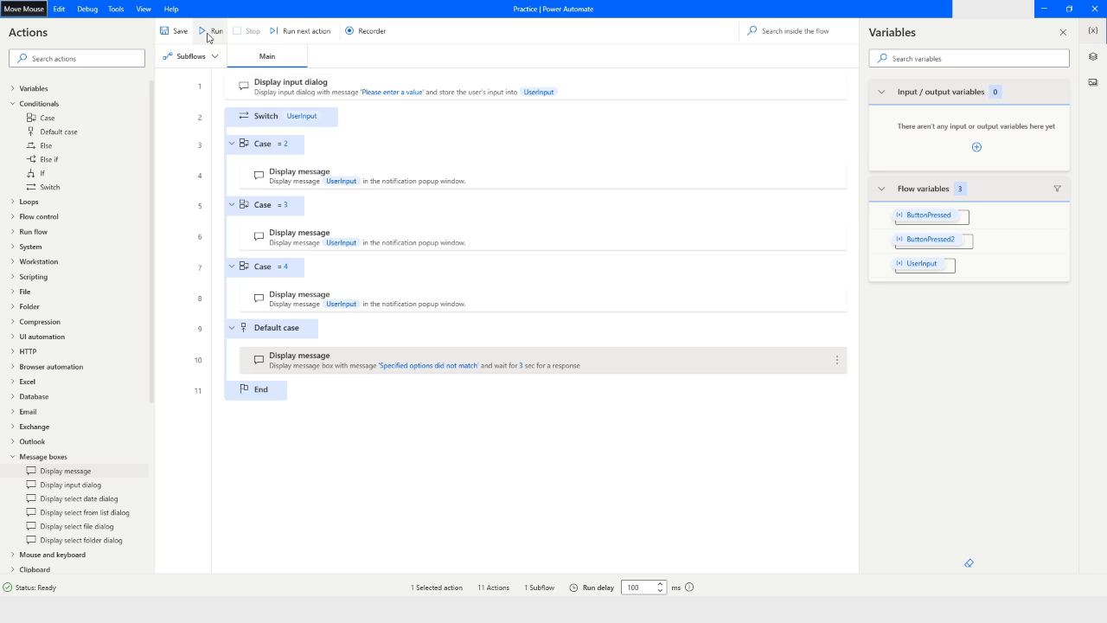
Run the flow, enter 3, and dismiss the message showing 3
left_click(202, 31)
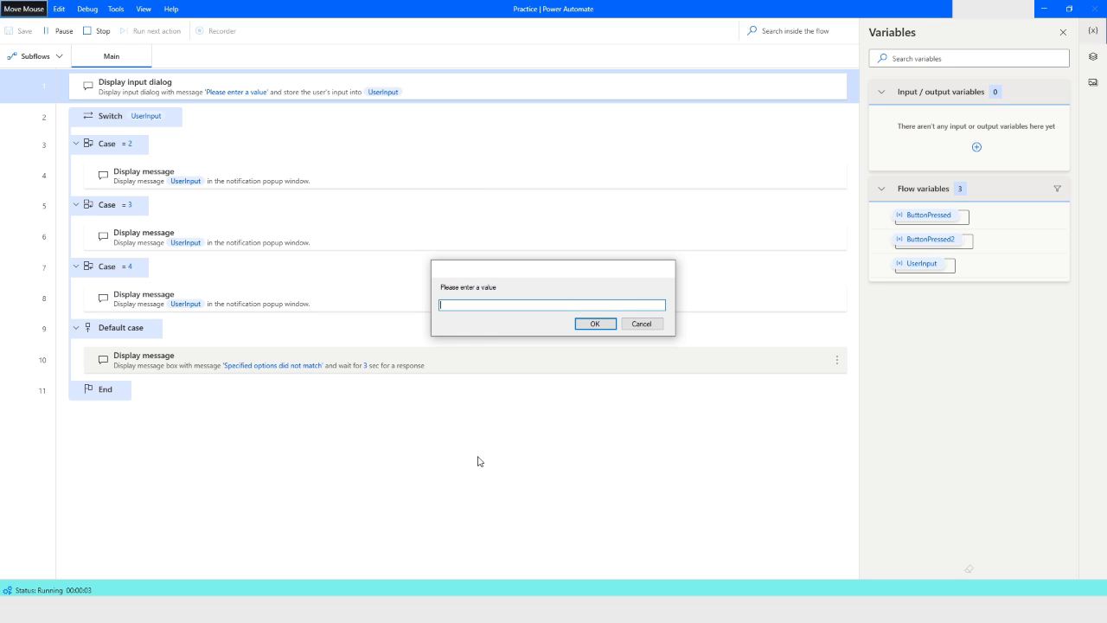
type("3")
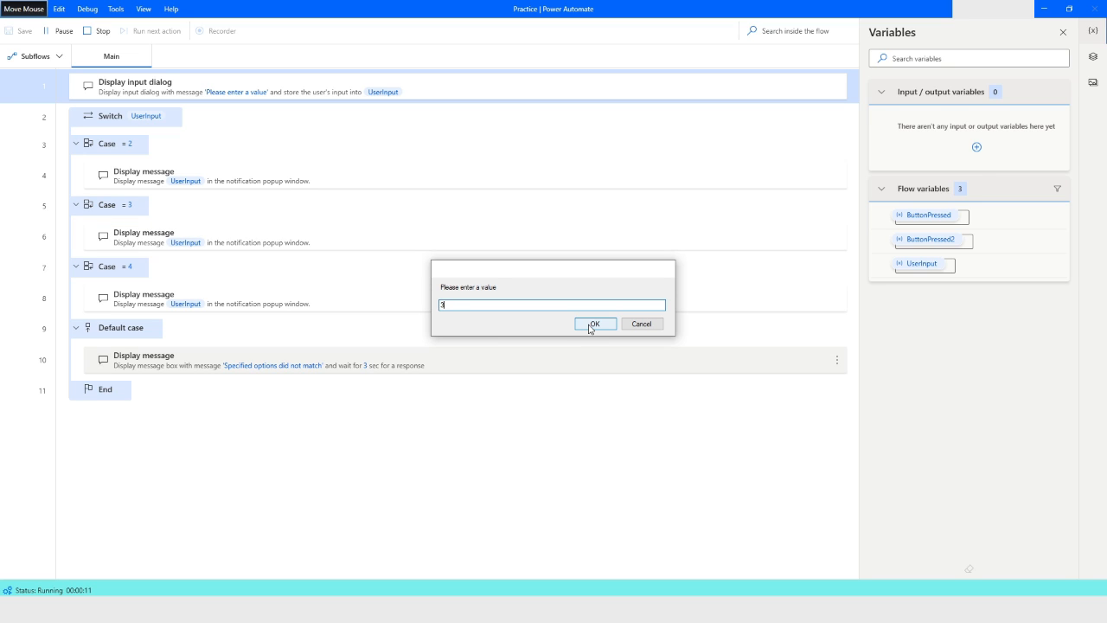
left_click(596, 323)
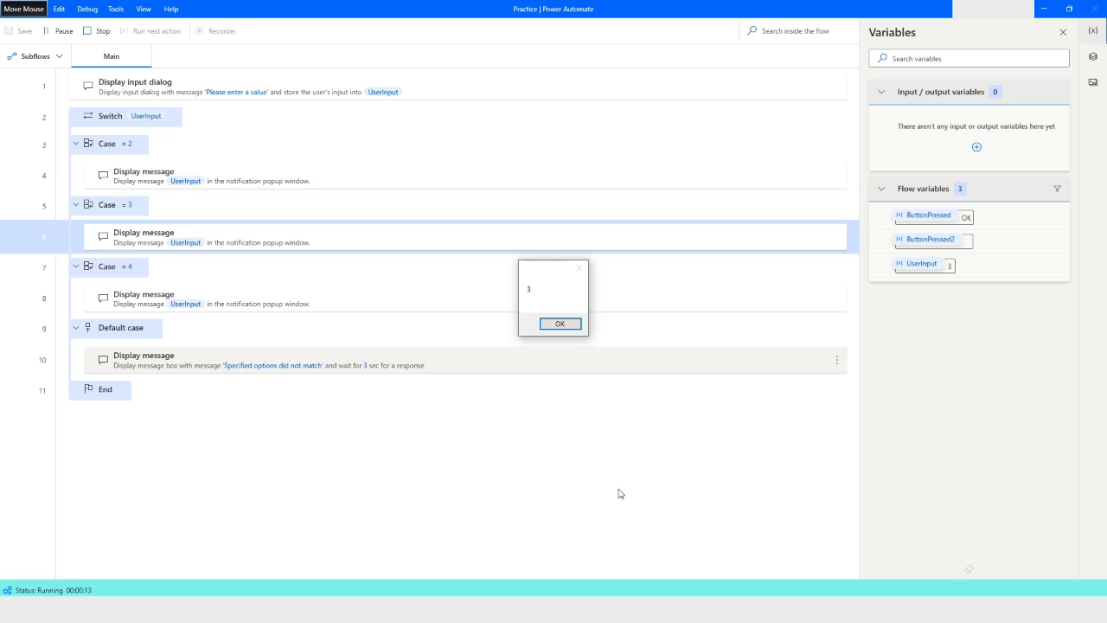
left_click(560, 324)
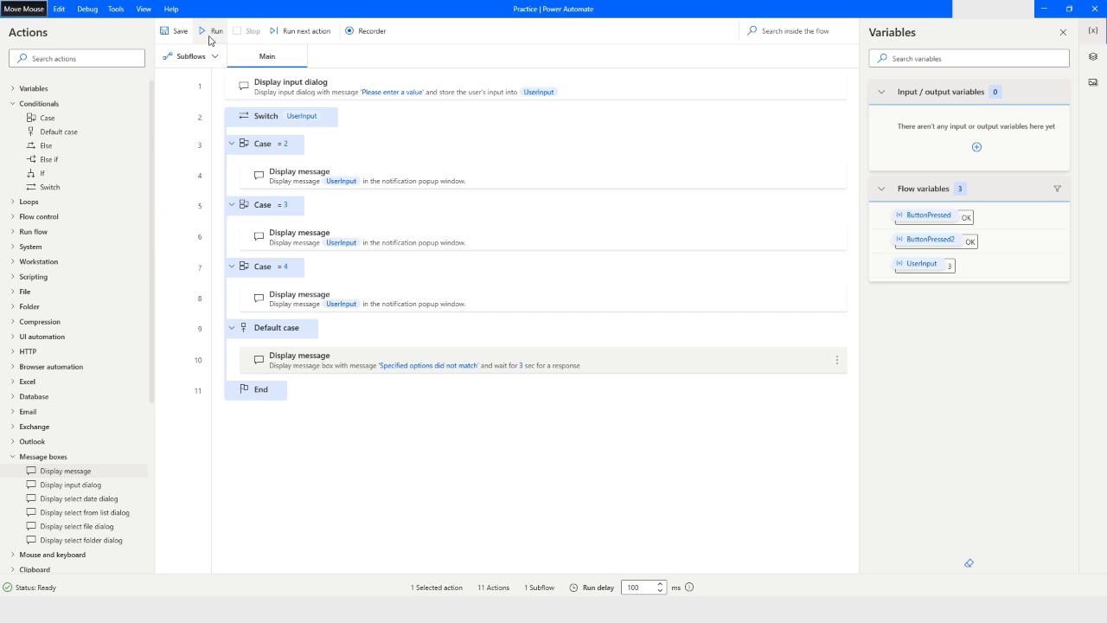
mouse_move(202, 31)
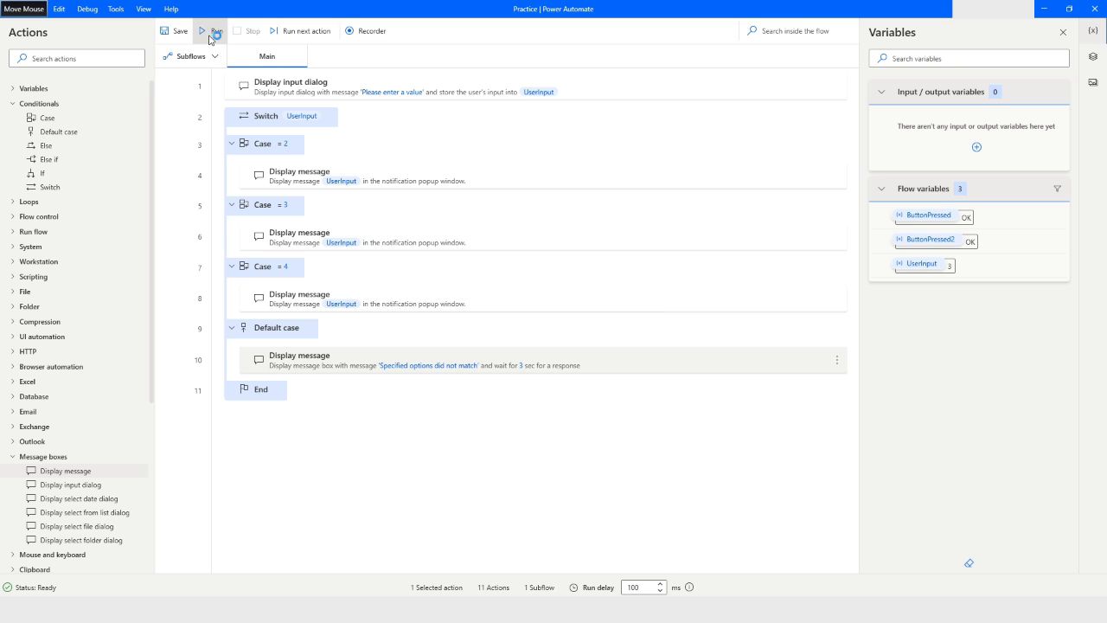
Run the flow again, enter 5, and dismiss the 'Specified options did not match' message
left_click(203, 31)
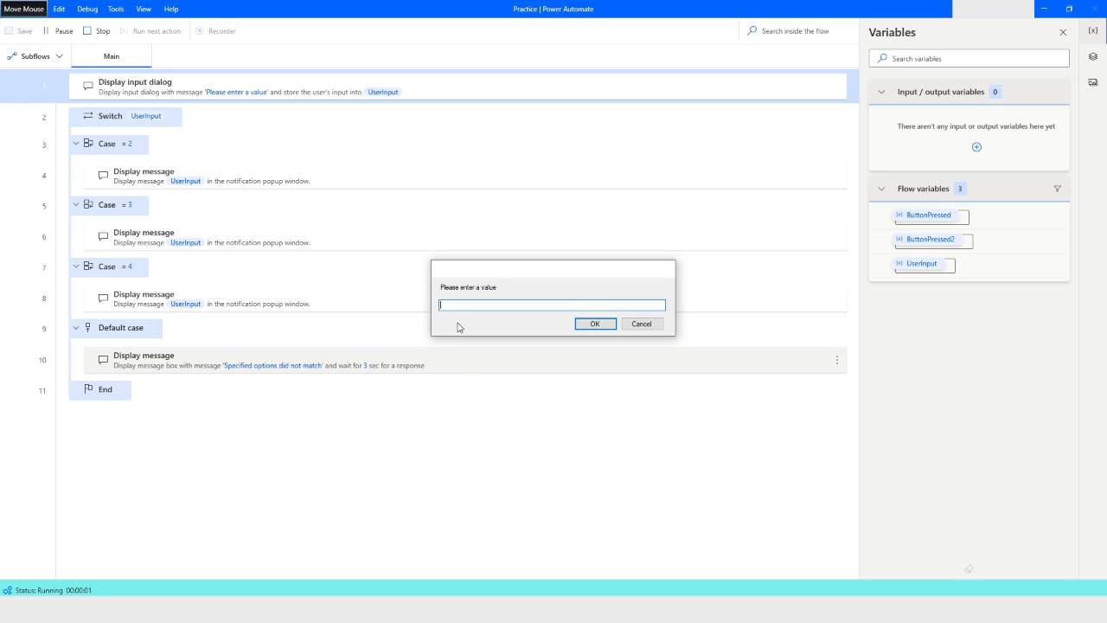
type("5")
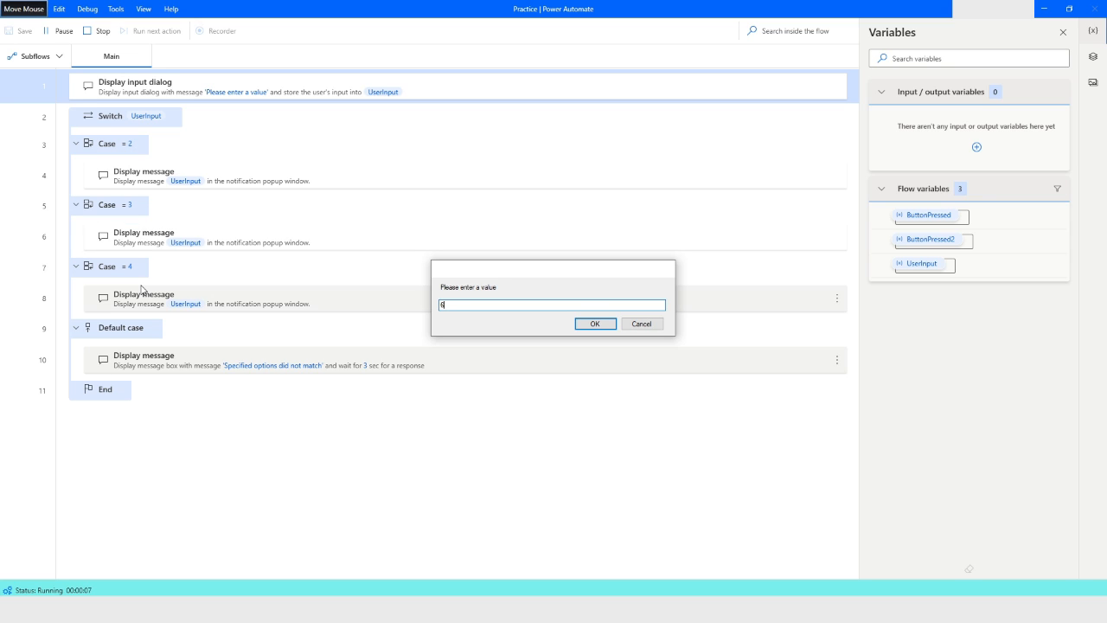
mouse_move(481, 324)
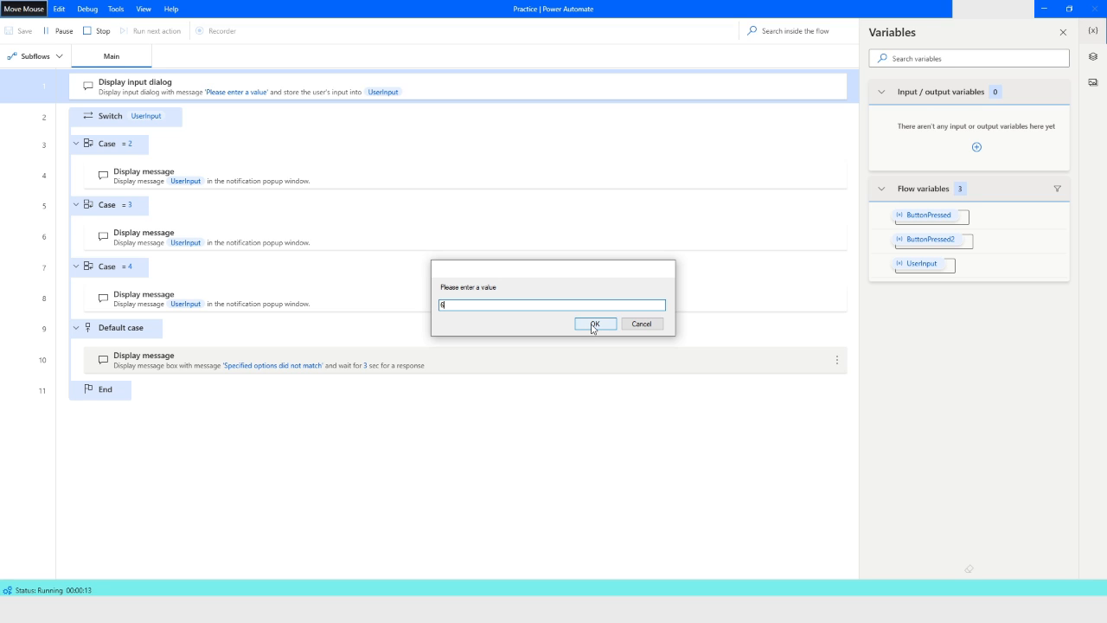
left_click(595, 323)
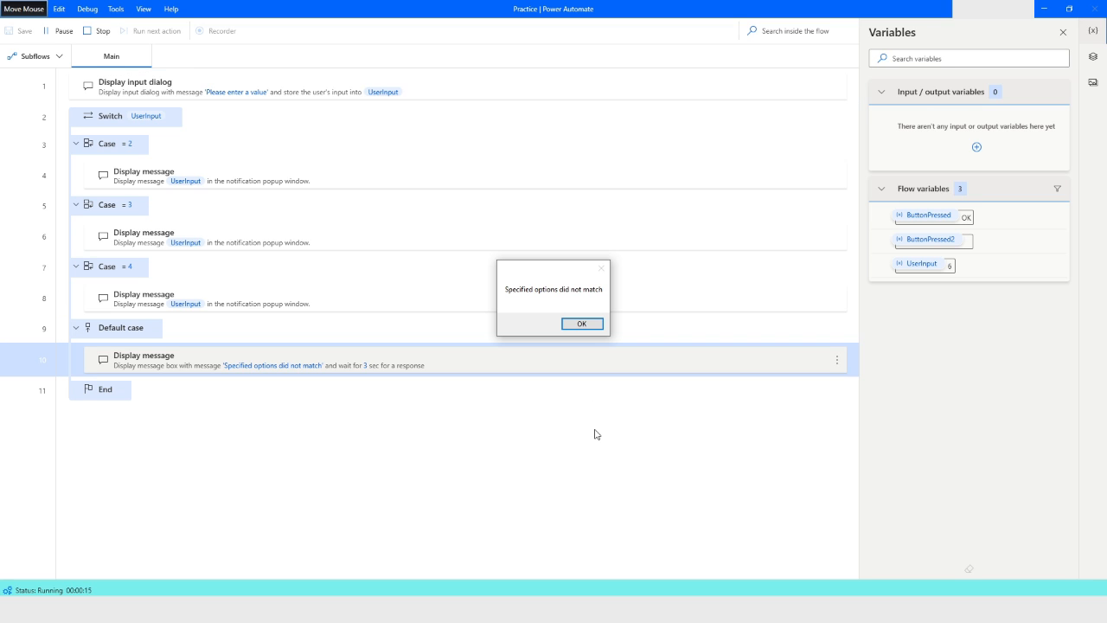
mouse_move(540, 298)
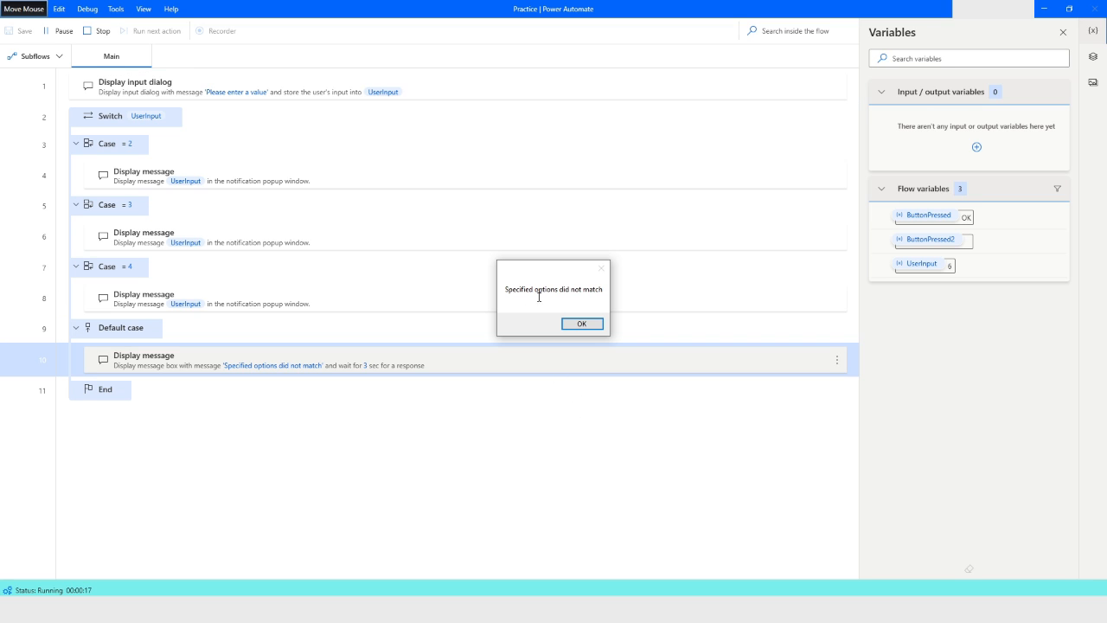
left_click(581, 323)
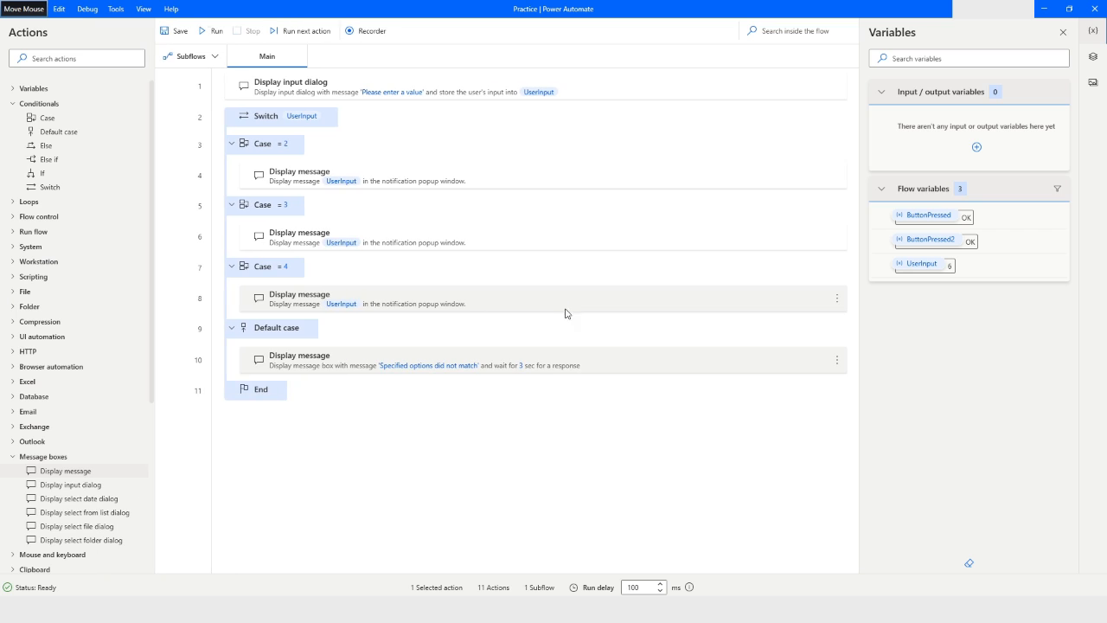